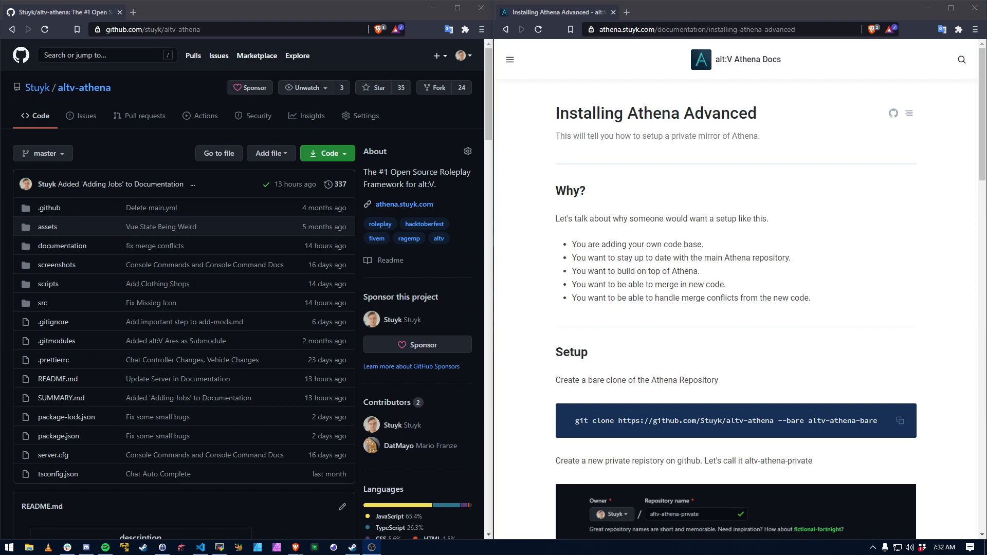
Step: Scroll the Installing Athena Advanced page down to its Setup section
scroll("down", 3)
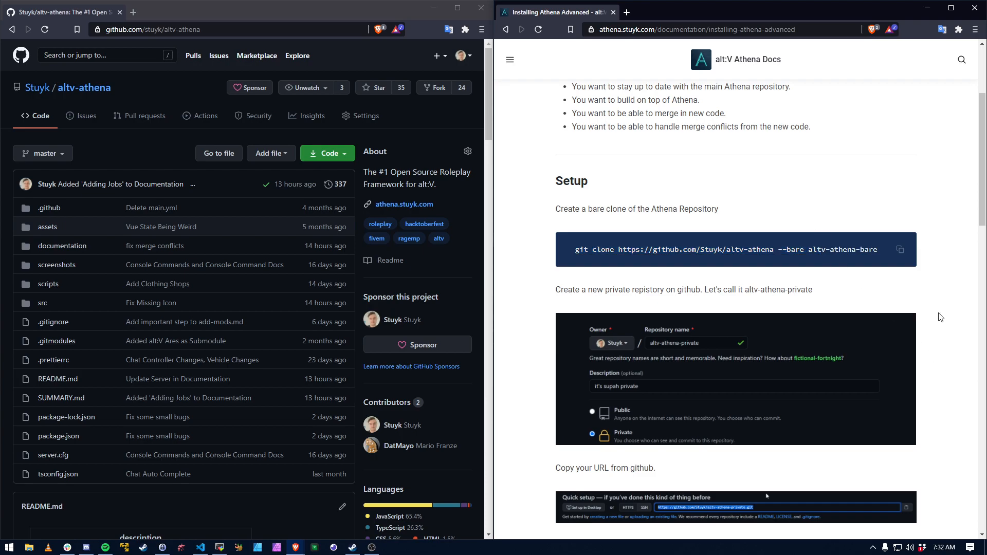
mouse_move(913, 310)
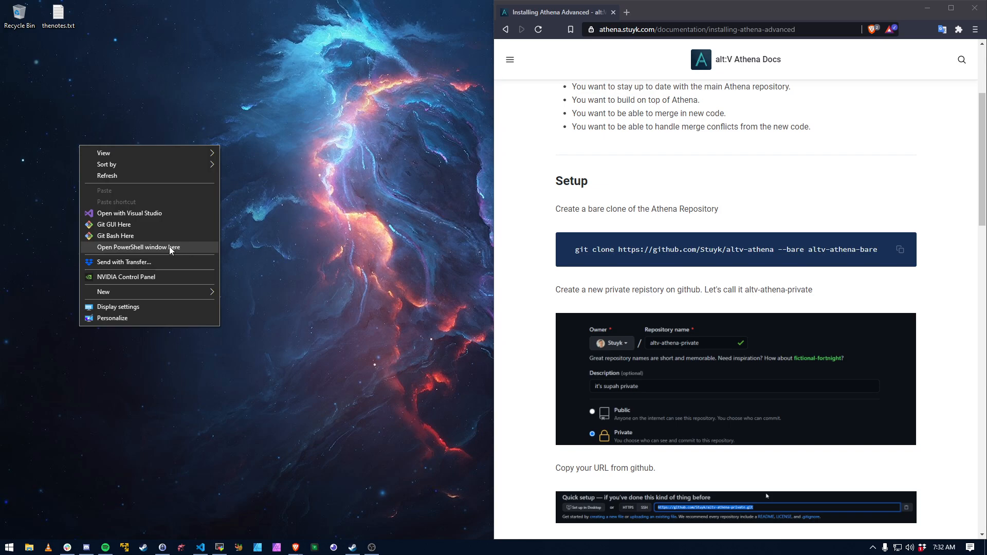
Step: Launch a command shell in the desktop folder to run the bare git clone
left_click(139, 247)
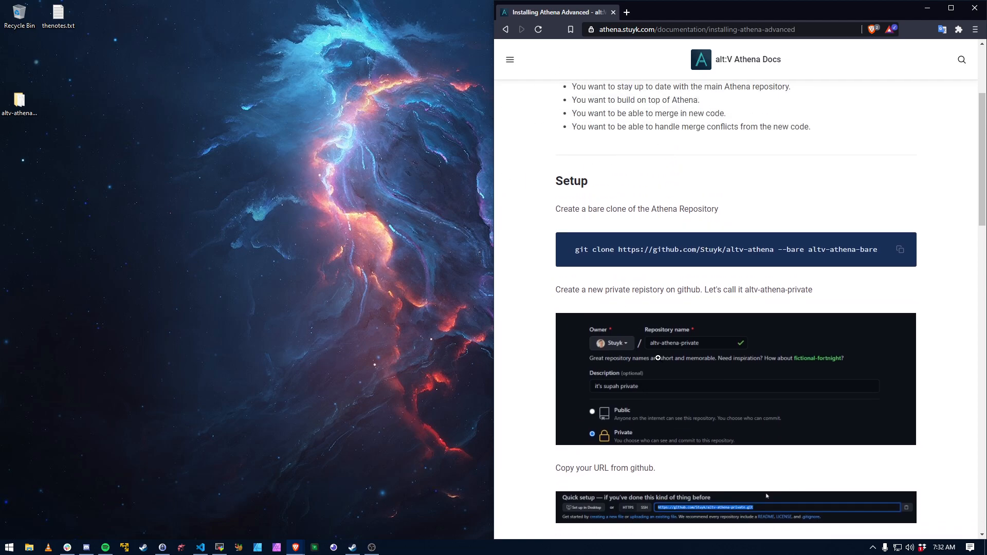
mouse_move(307, 508)
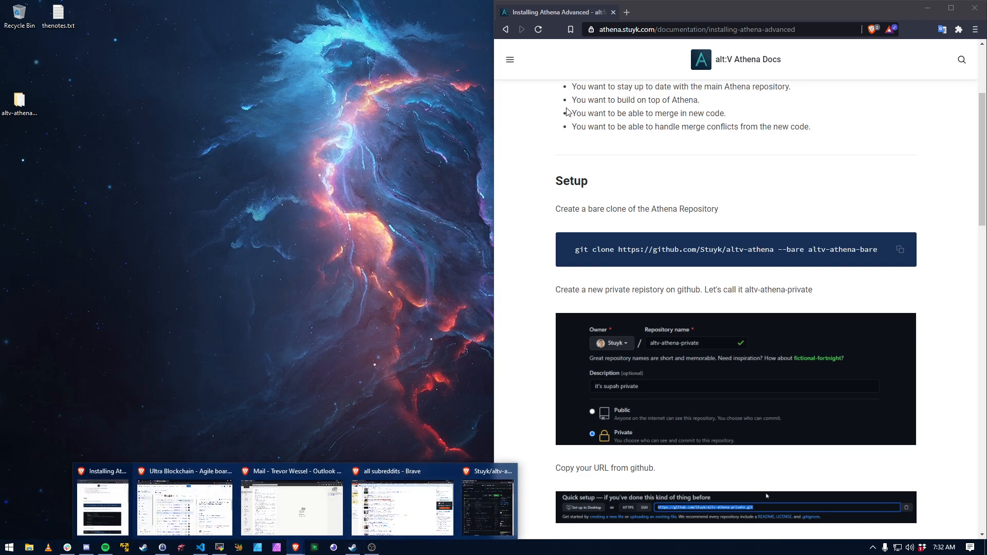
Step: Start a new GitHub repository named altv-athena-private-fork with a placeholder description
left_click(626, 12)
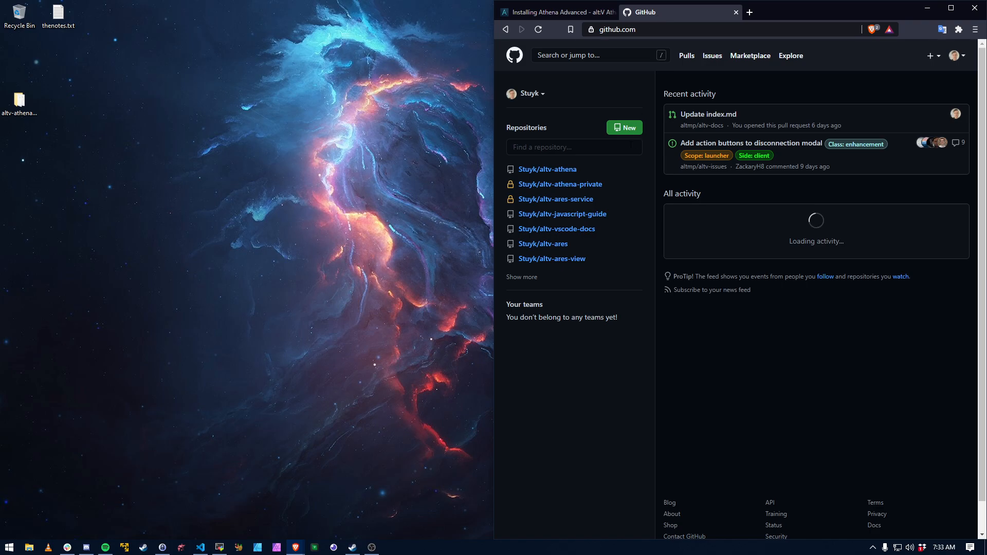
left_click(625, 128)
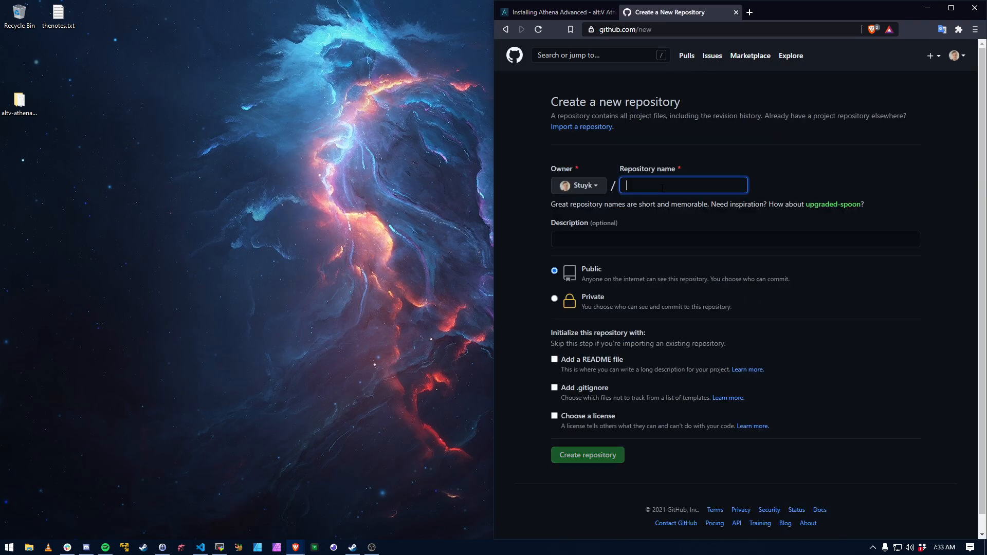
type("altv-athena-private-fork")
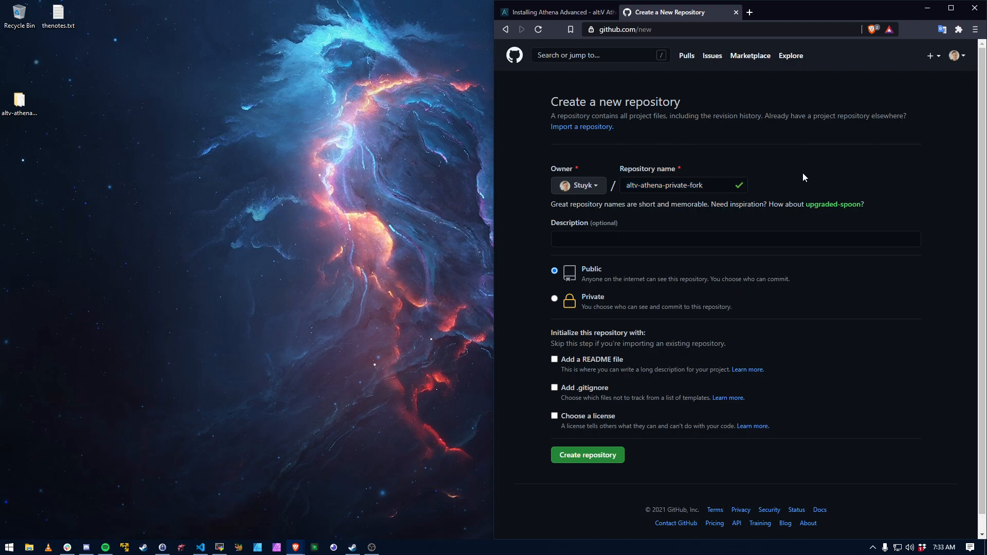
left_click(734, 240)
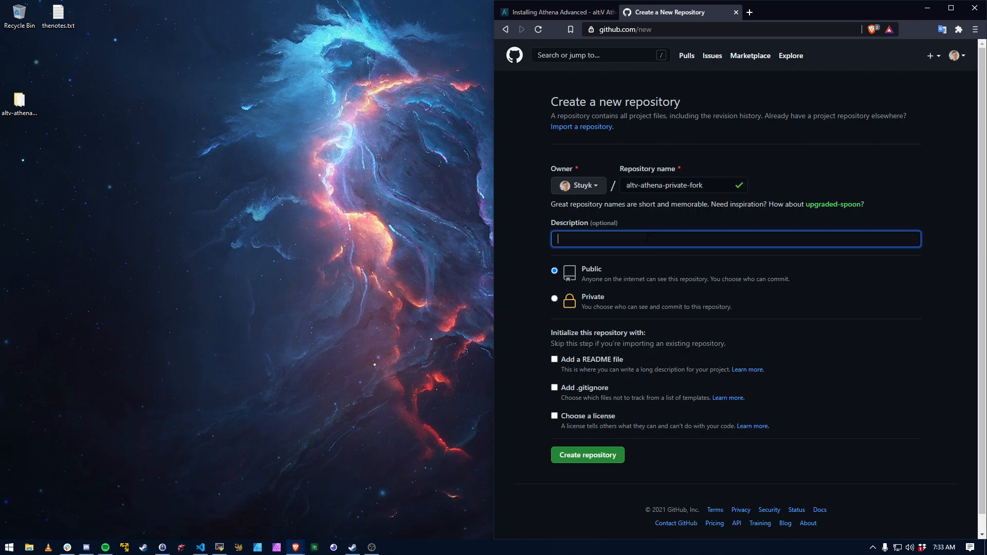
type("jdjkas;l")
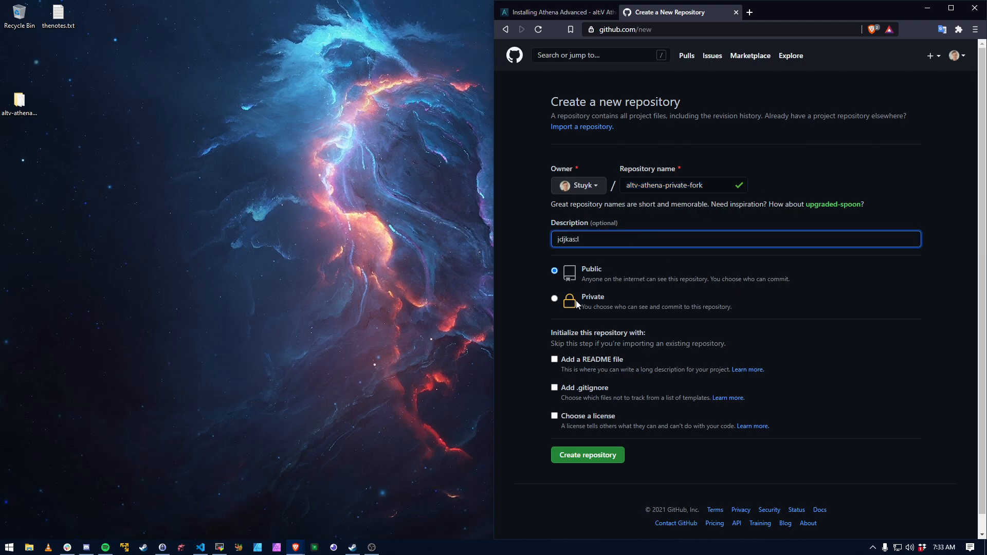
Step: Mark the repository Private and create it
left_click(555, 299)
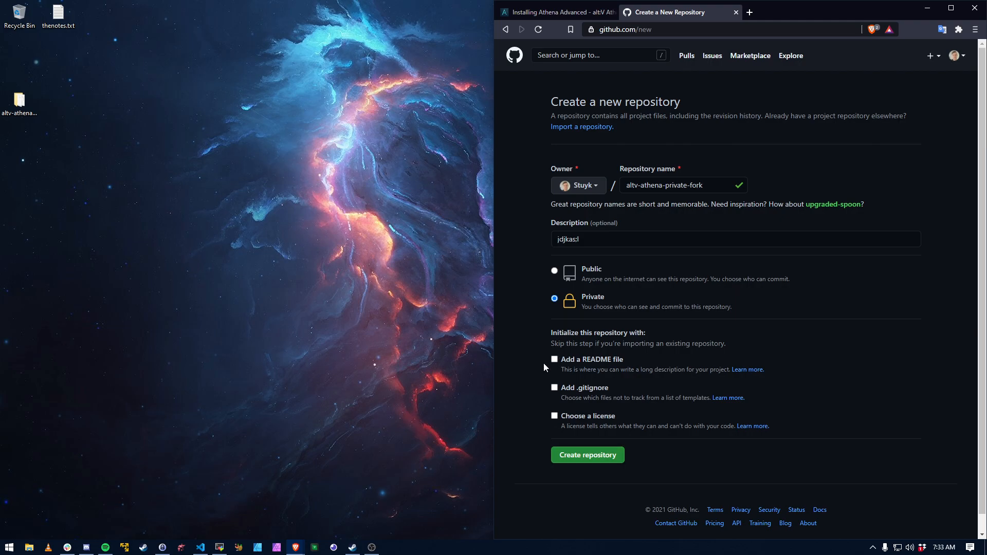
left_click(588, 455)
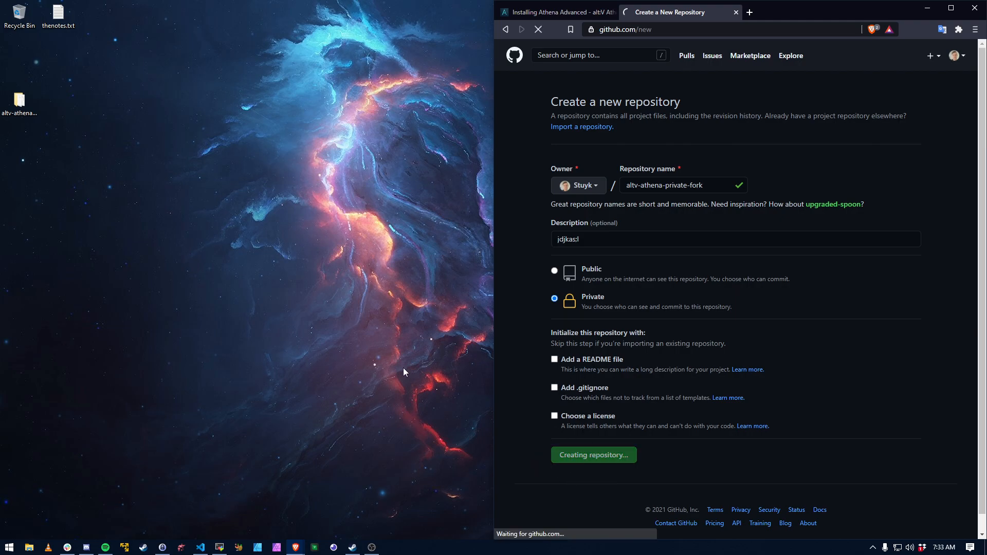
left_click(593, 454)
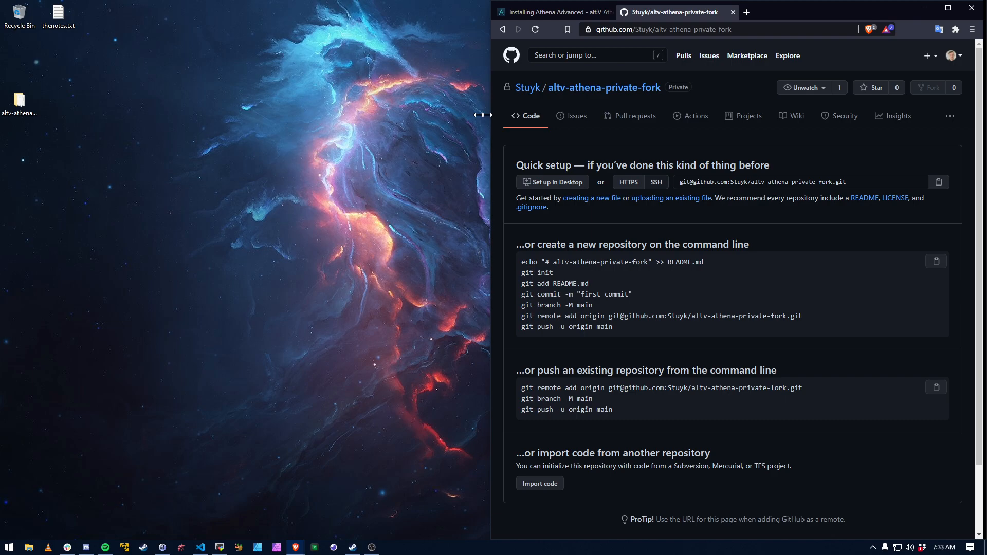
Step: Review the guide's mirroring steps and return to the new private fork's page
left_click(444, 12)
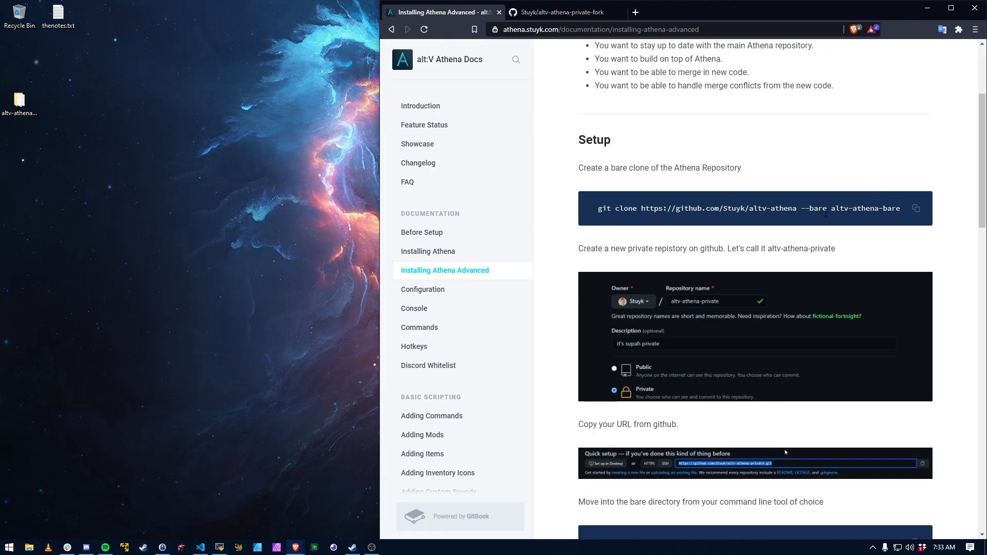
scroll("down", 3)
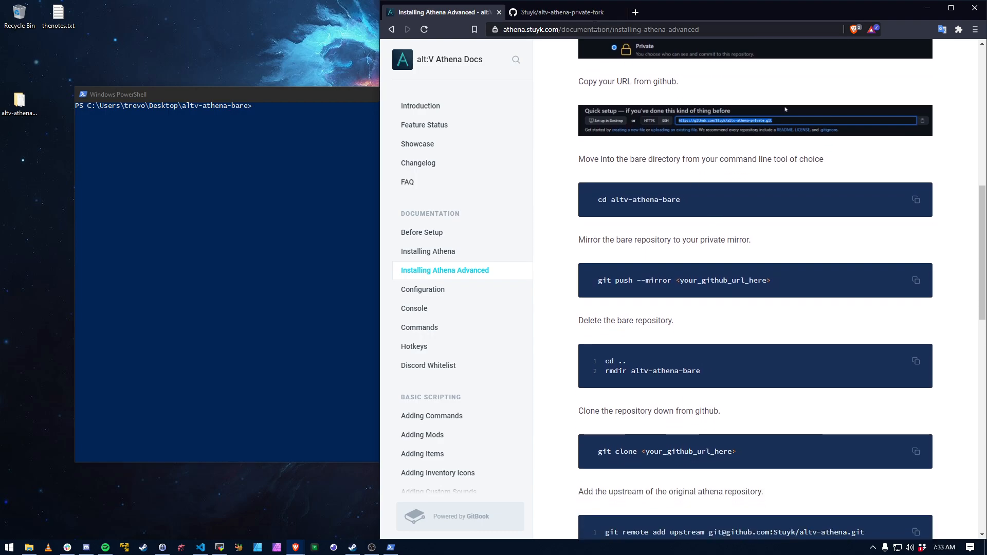
left_click(560, 12)
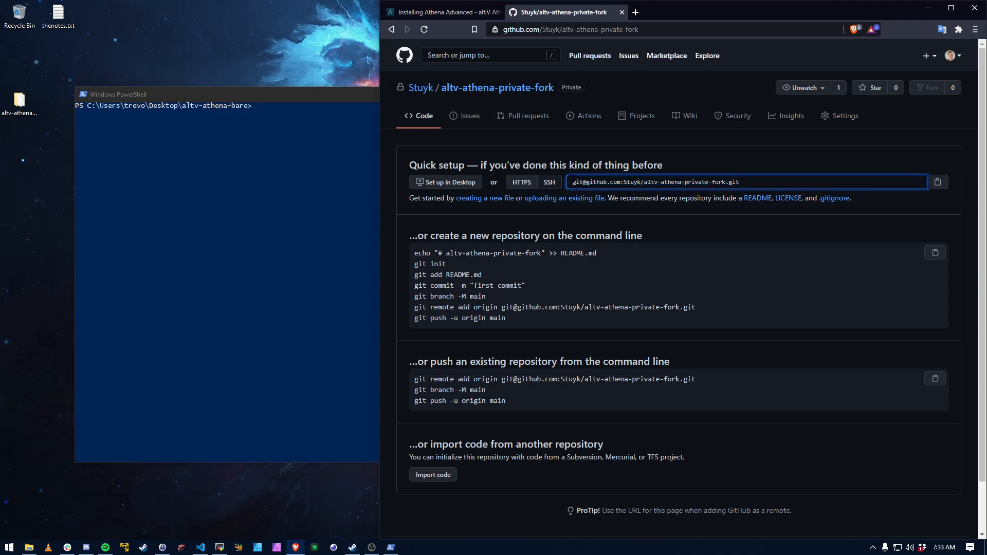
Step: Switch the fork's Quick setup address to SSH and copy it
left_click(522, 182)
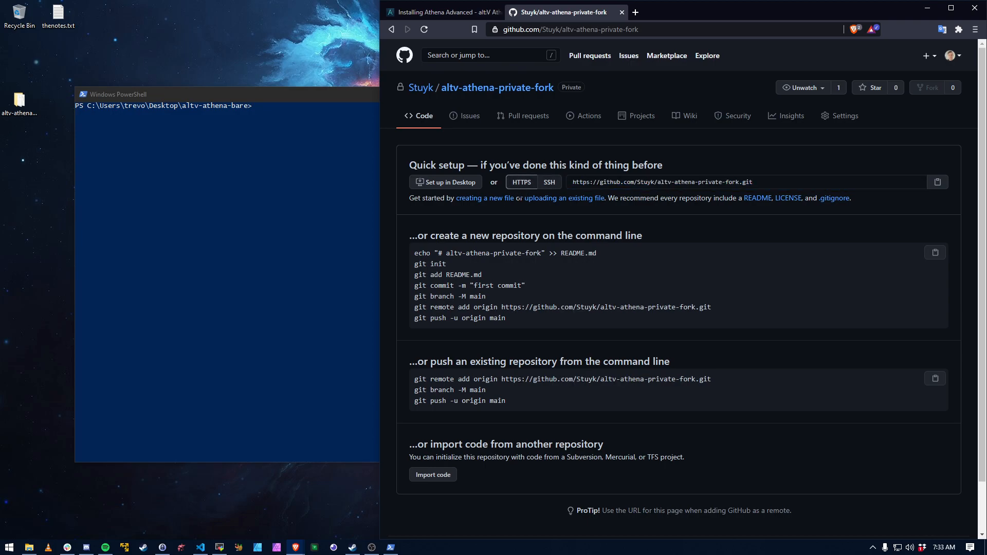
left_click(549, 182)
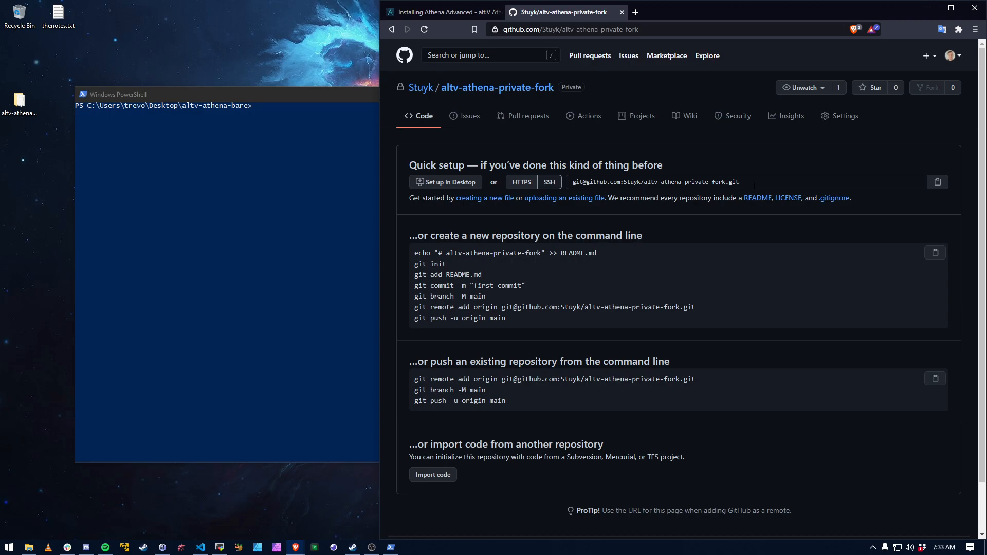
left_click(938, 182)
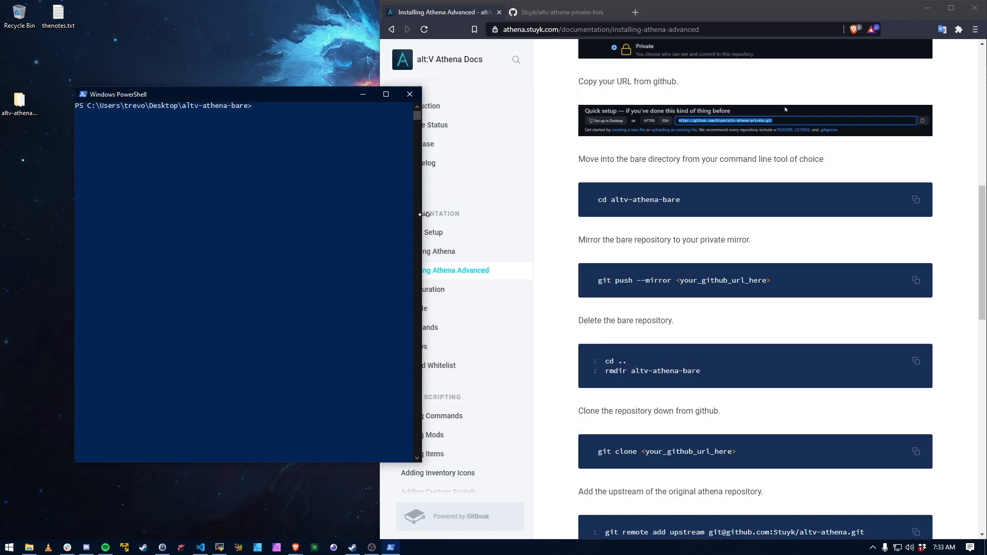
Step: Run git push --mirror with the fork's SSH address from the bare clone folder
left_click(561, 12)
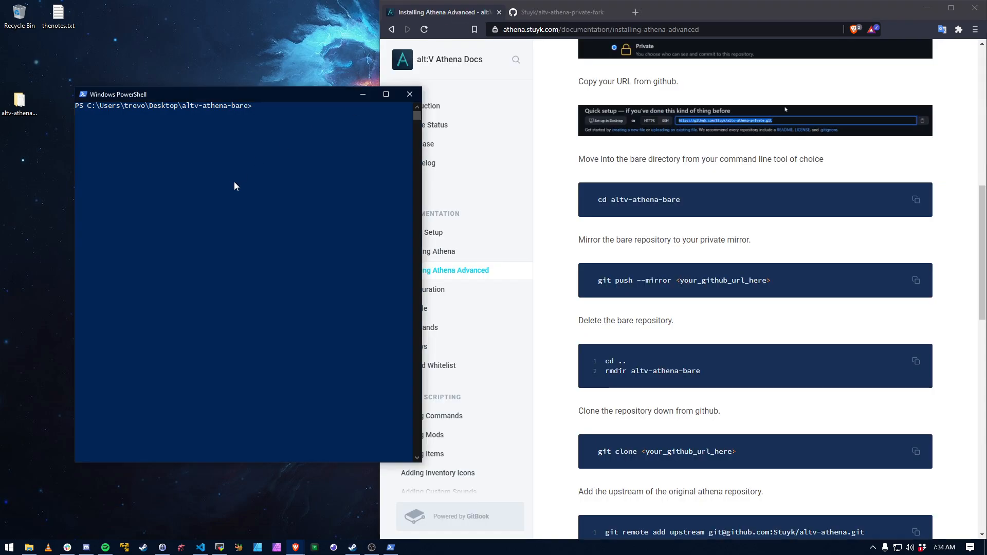
type("git push --mirror git@github.com:Stuyk/altv-athena-private-fork.git")
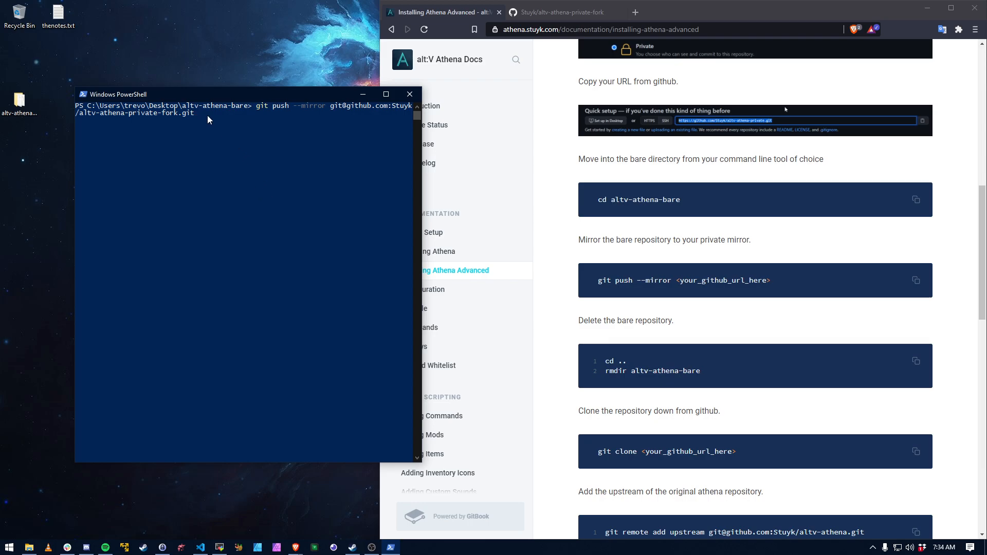
left_click(18, 106)
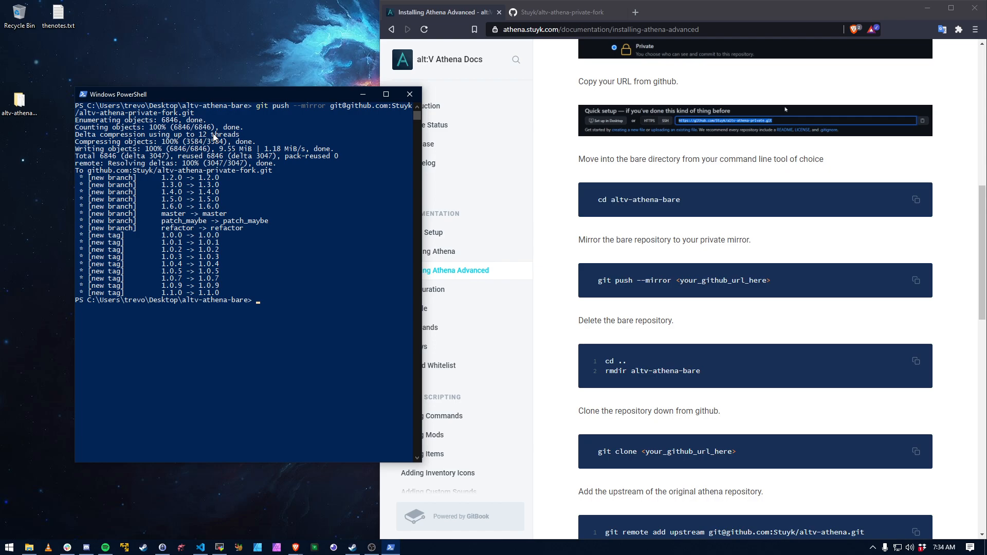
Step: Reload the private fork's page to see the mirrored branches and tags
left_click(559, 13)
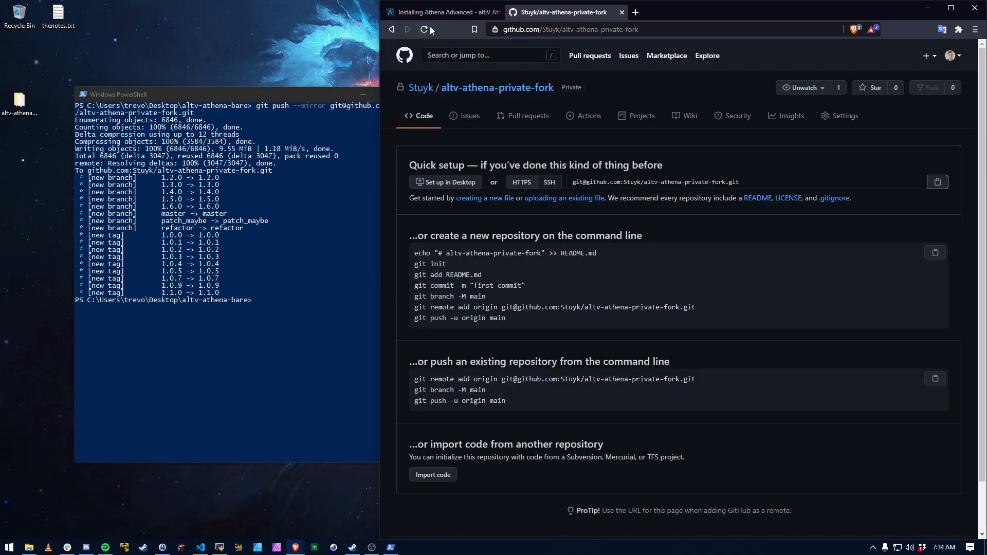
left_click(430, 30)
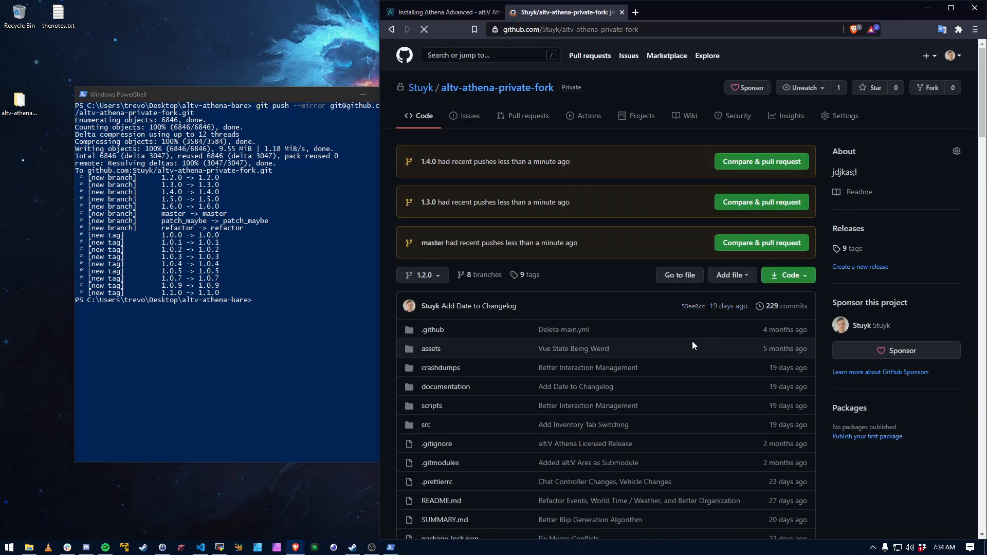
scroll("down", 3)
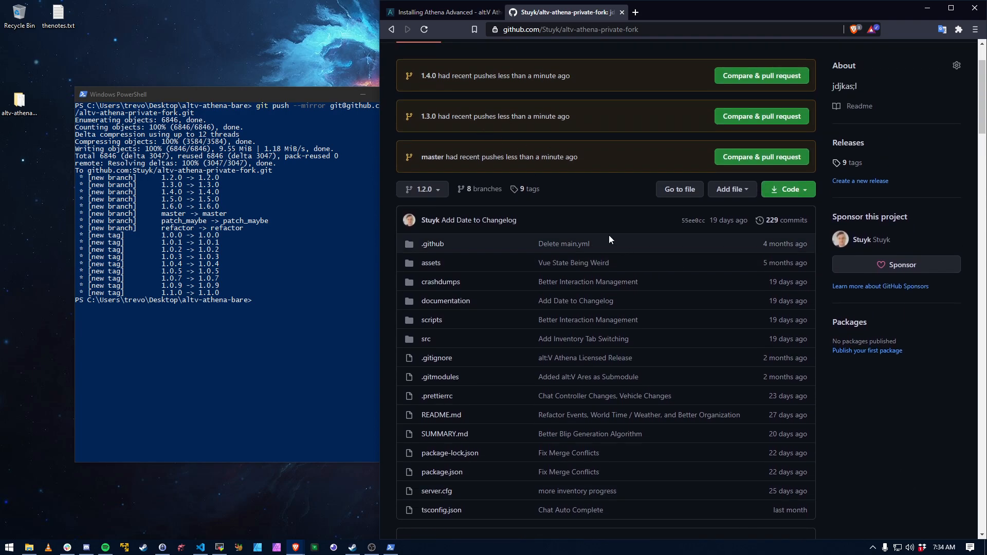
scroll("down", 3)
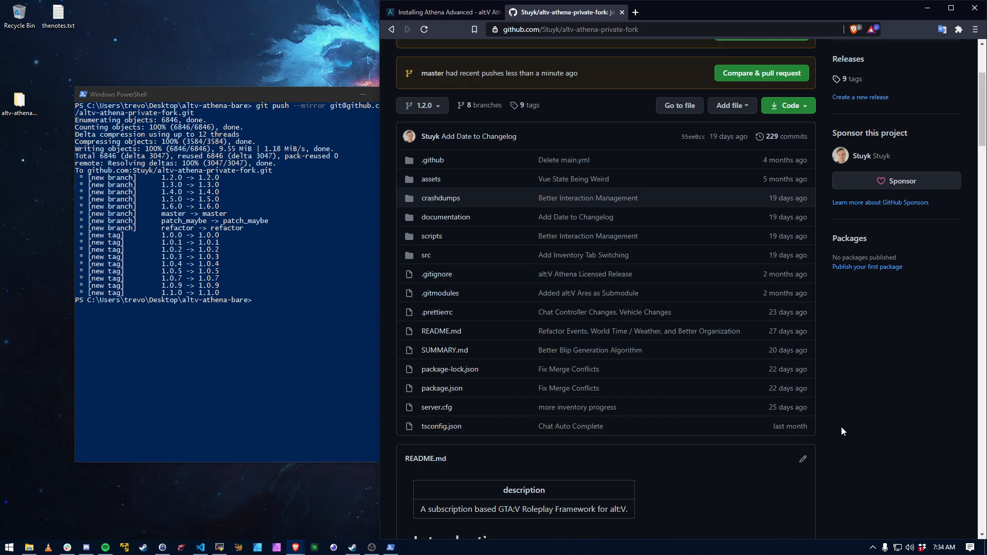
Step: Select the master branch from the fork's branch list
left_click(422, 104)
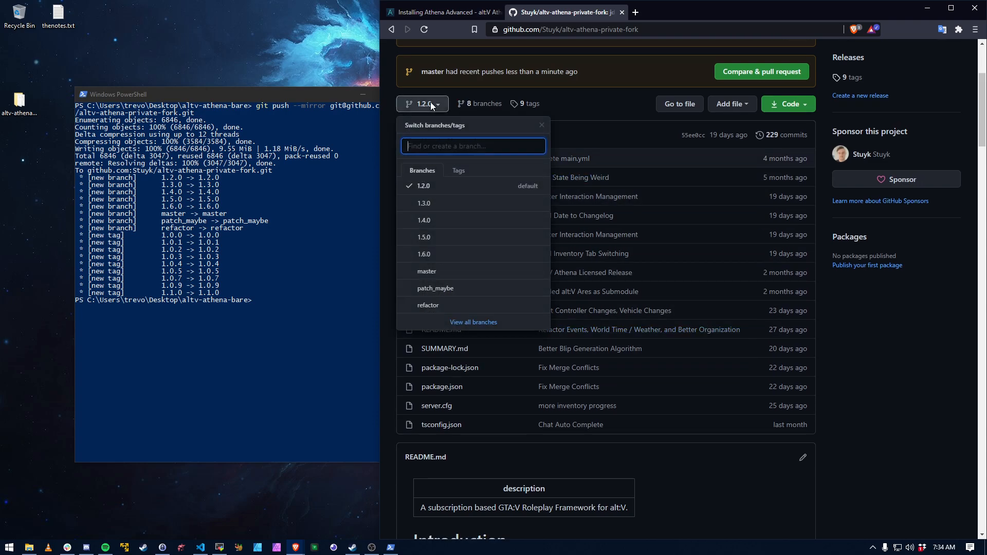
left_click(427, 274)
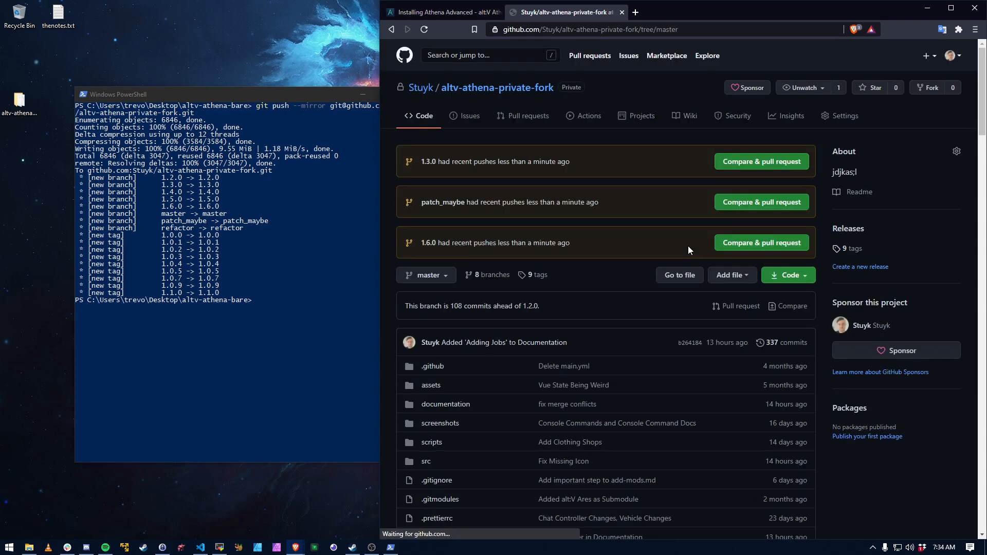
scroll("down", 3)
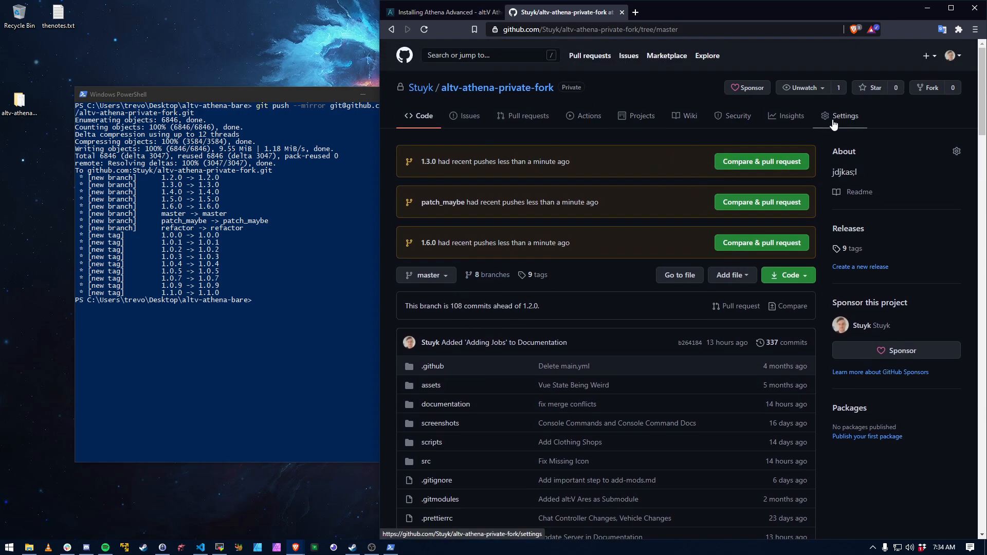
Step: Reach the Branches settings of the fork, cancelling the 1.2.0 rename prompt
left_click(844, 116)
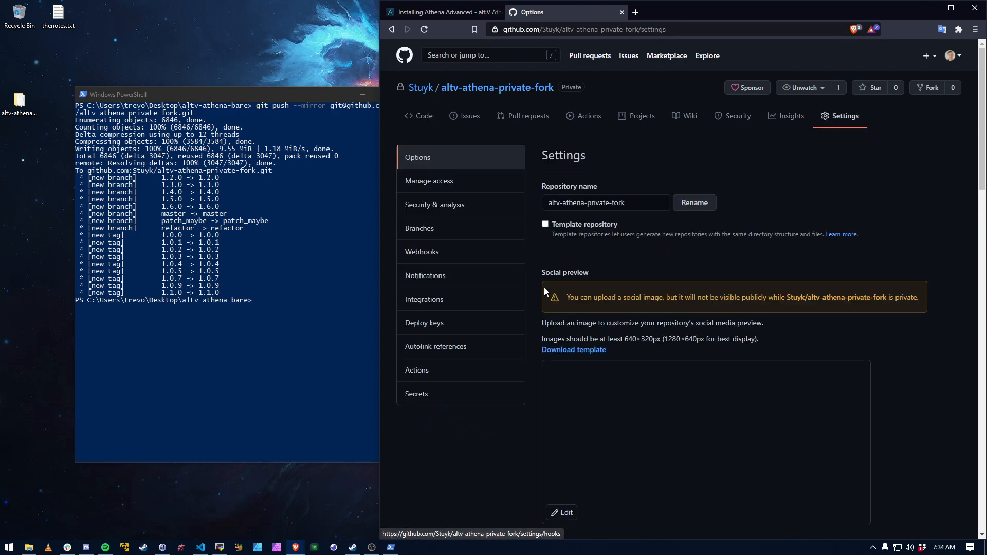
scroll("down", 3)
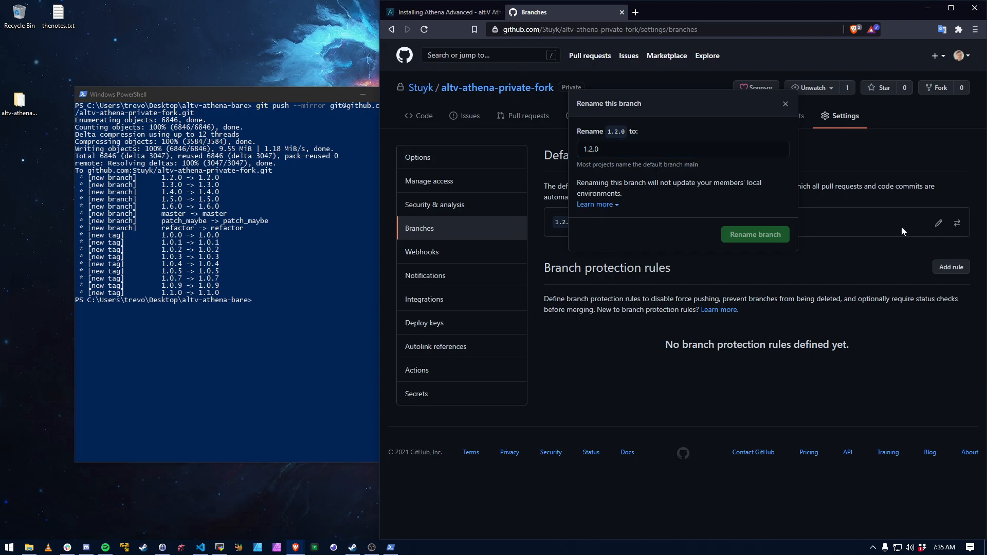
left_click(785, 103)
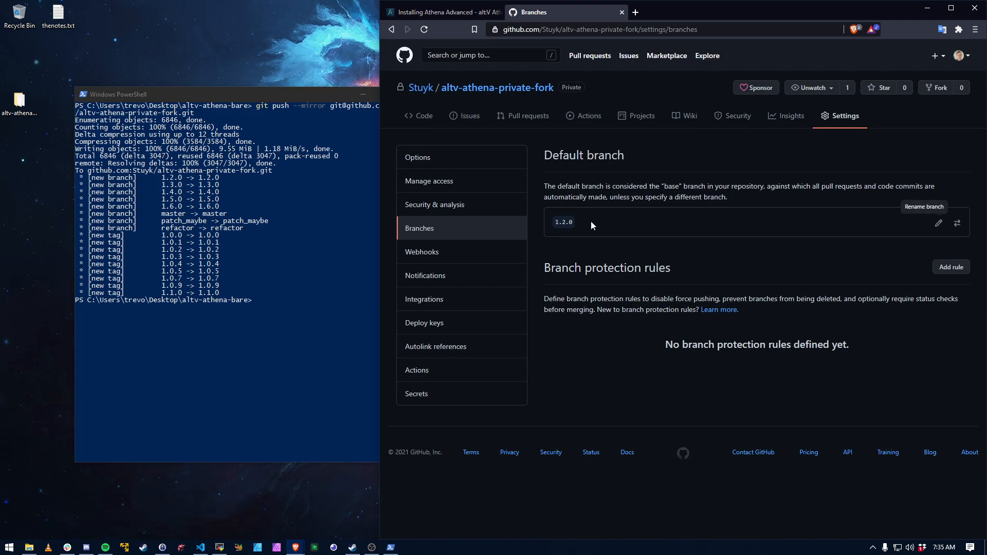
mouse_move(666, 208)
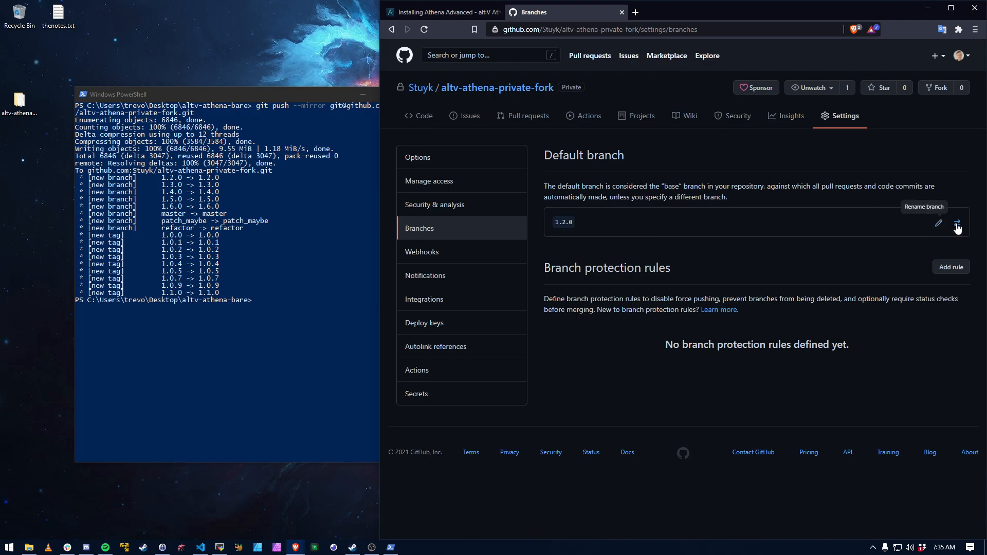
Step: Change the default branch from 1.2.0 to master, confirm, and return to the code page
left_click(958, 224)
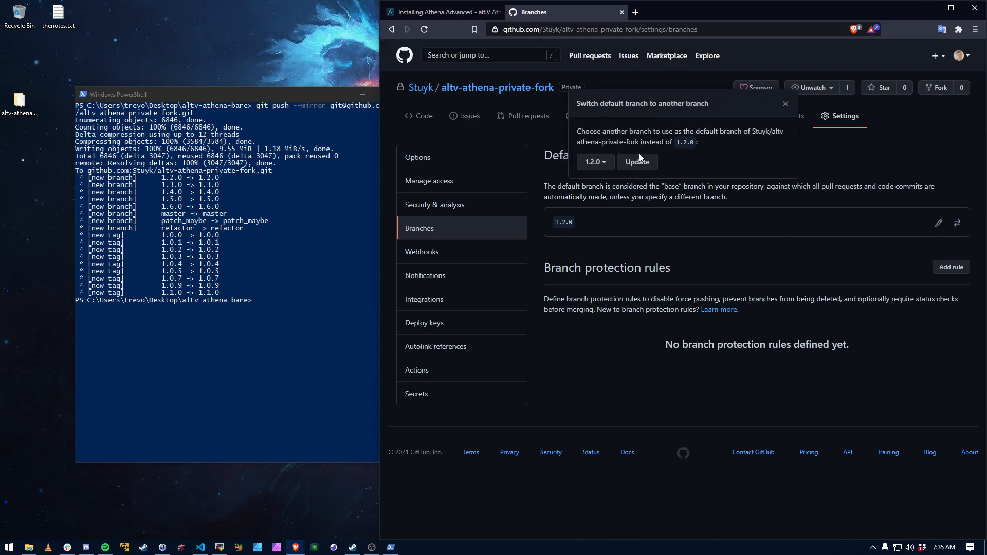
left_click(594, 162)
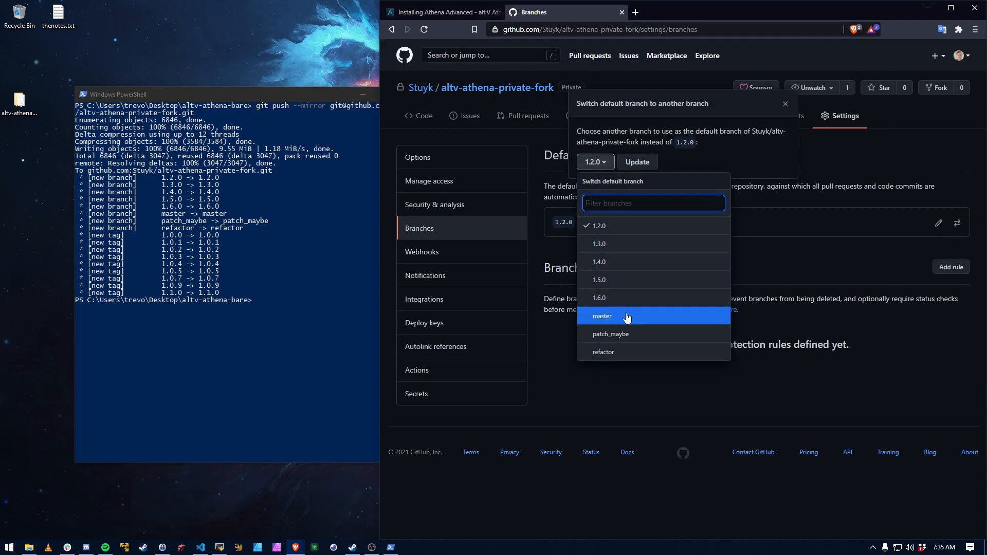
left_click(602, 316)
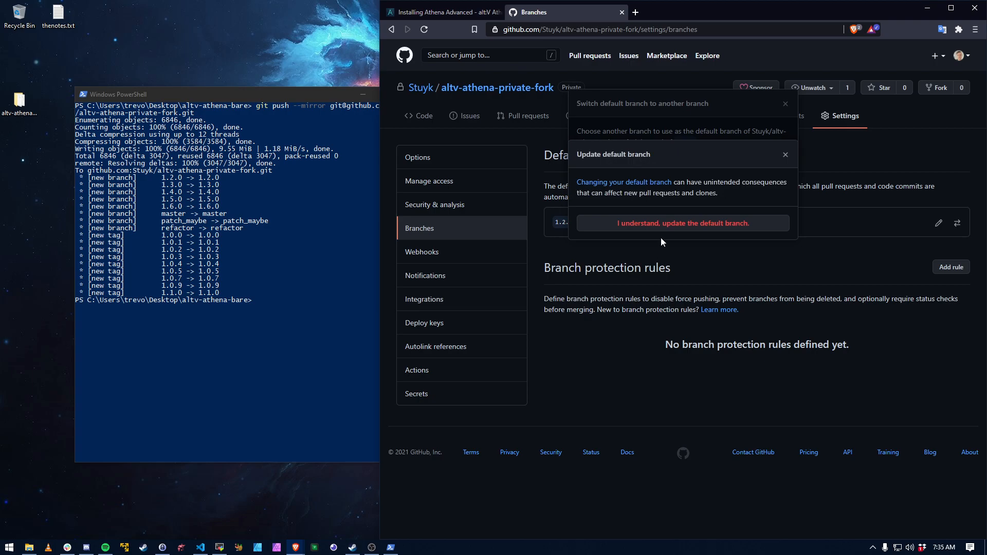
left_click(682, 223)
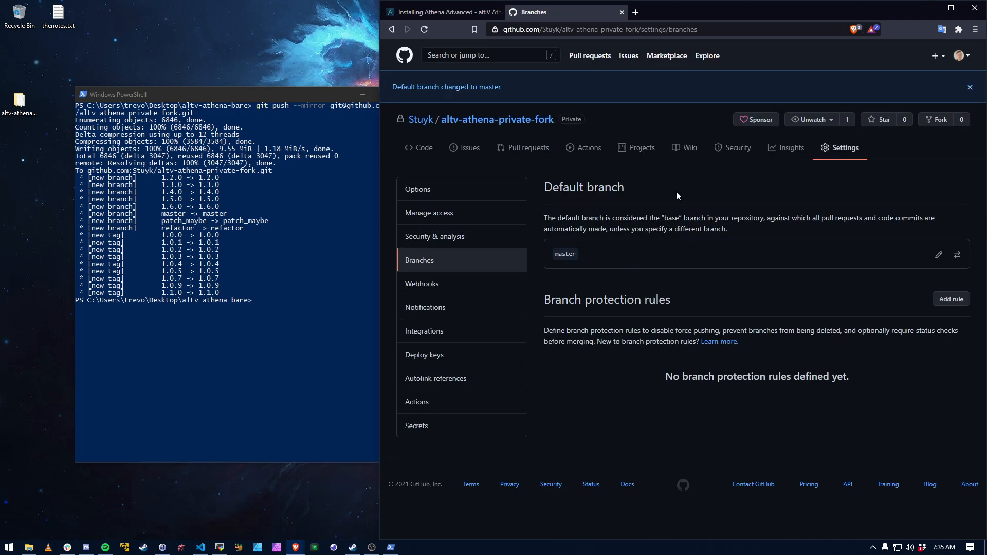
left_click(419, 147)
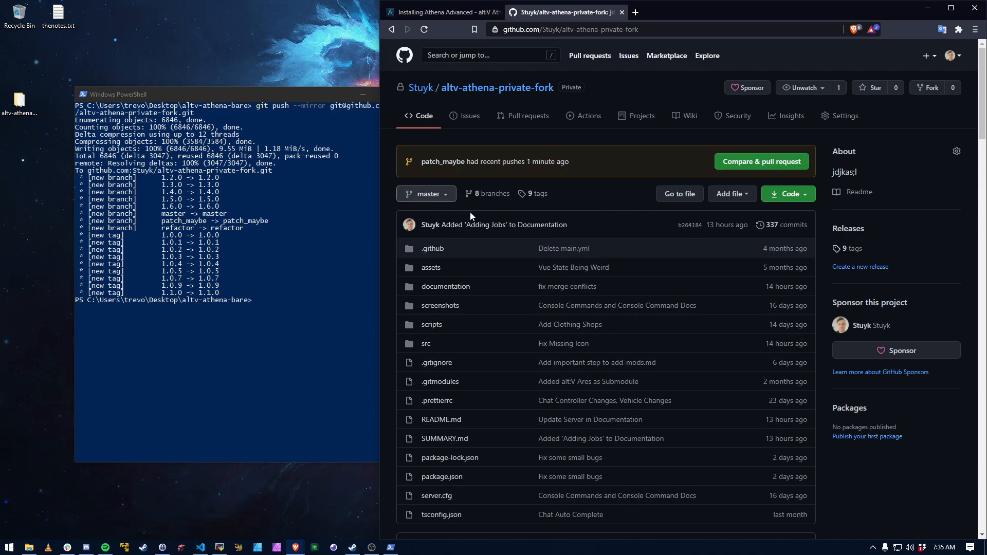
mouse_move(596, 226)
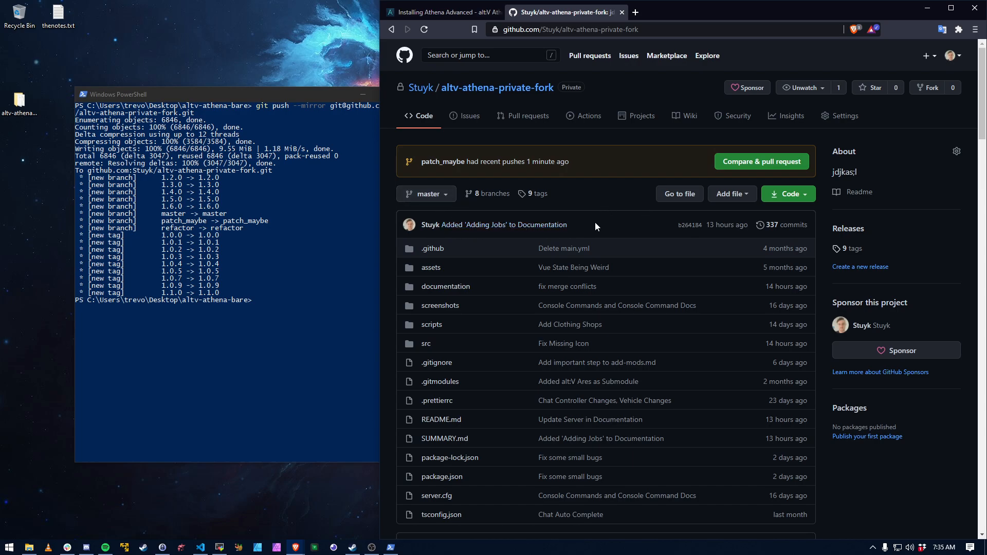
mouse_move(588, 204)
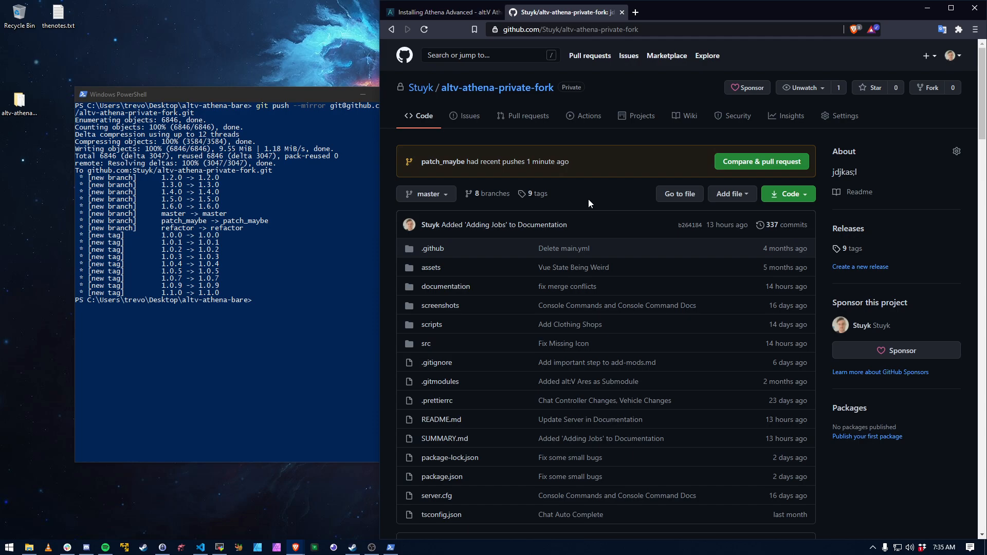
Step: Check the guide's next steps, then show the fork's clone address options
scroll("down", 3)
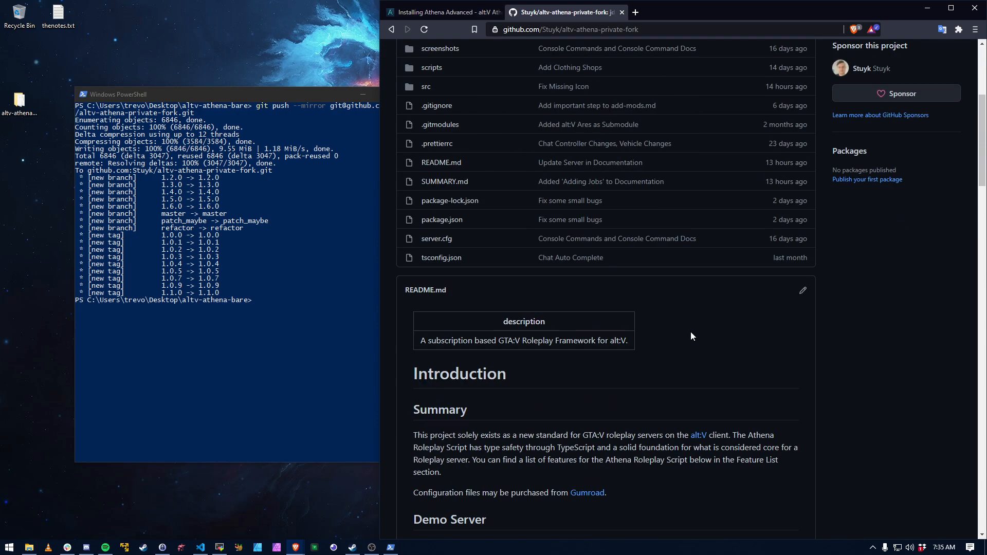
scroll("down", 3)
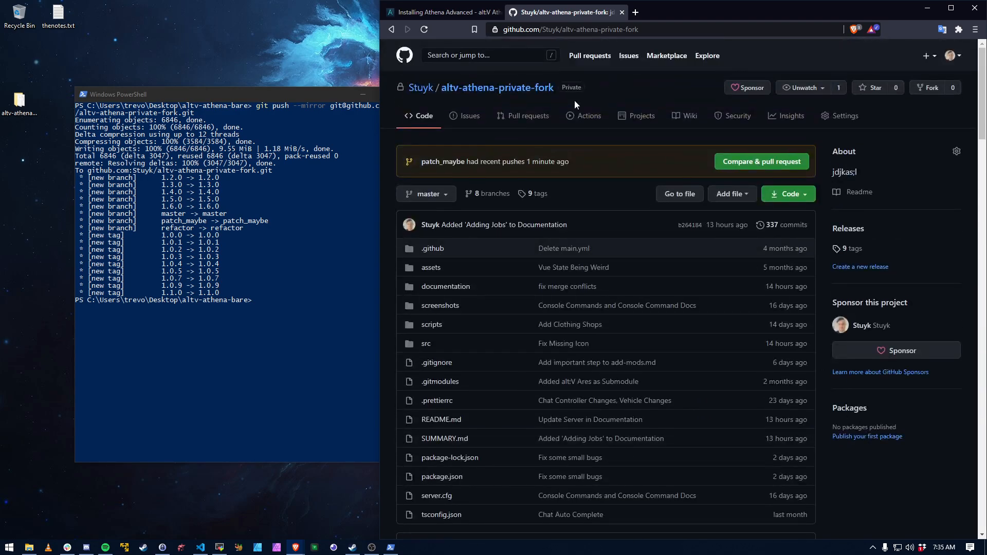
left_click(444, 12)
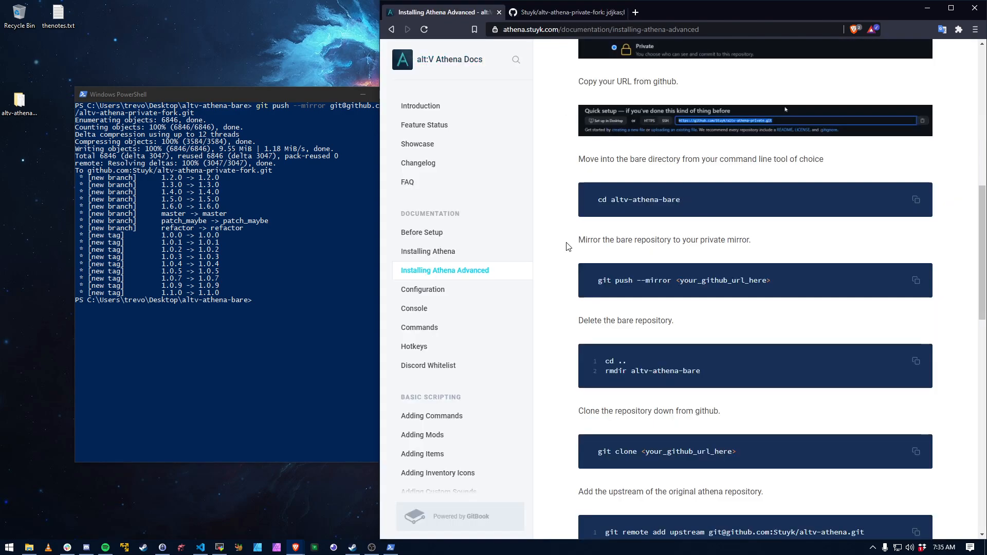
scroll("down", 3)
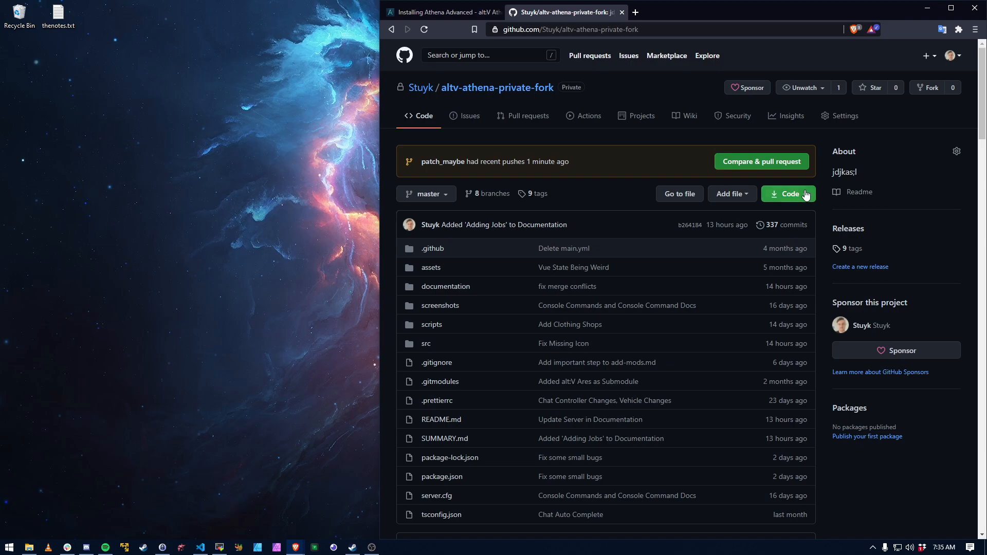
left_click(787, 193)
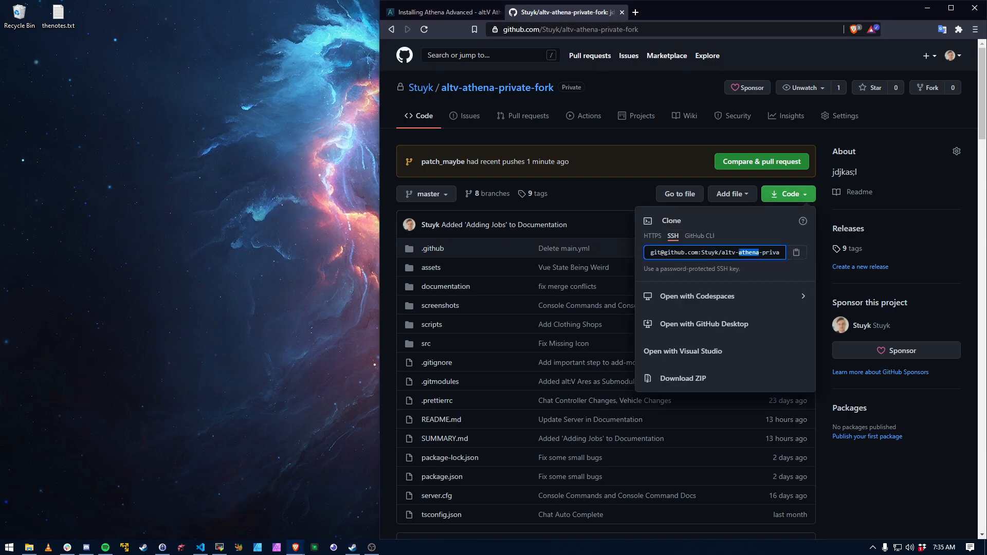
Step: Launch Git Bash on the desktop, clone the private fork and cd into its folder
right_click(160, 164)
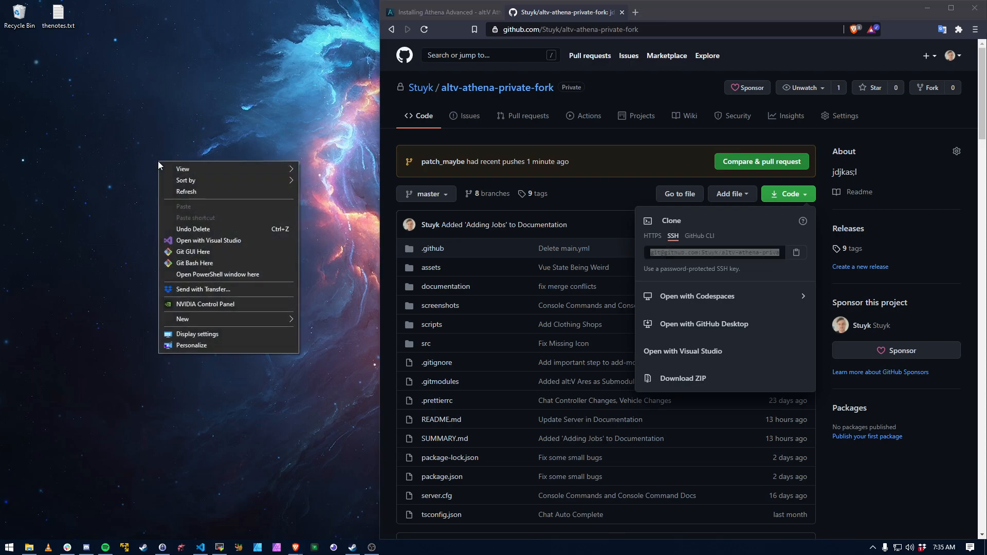
left_click(194, 264)
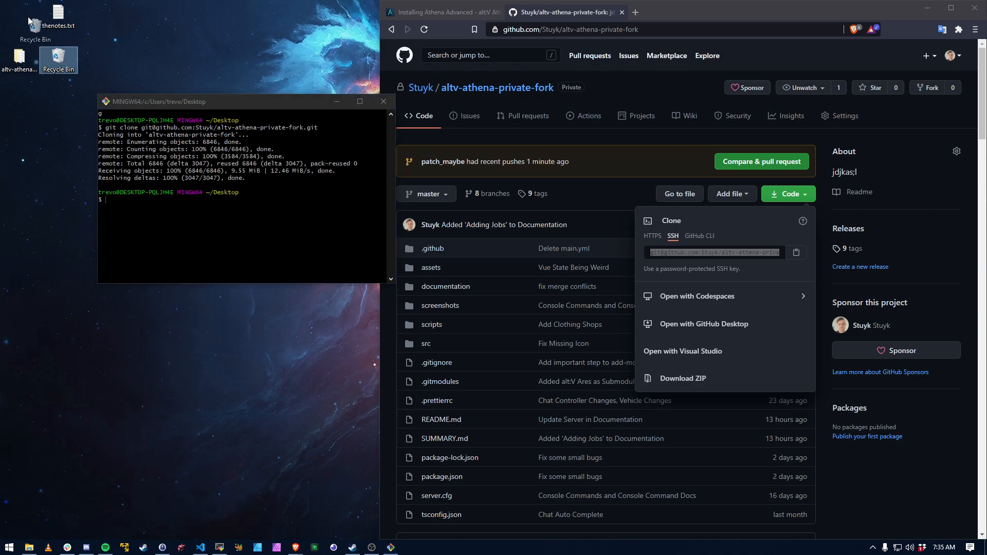
type("cd")
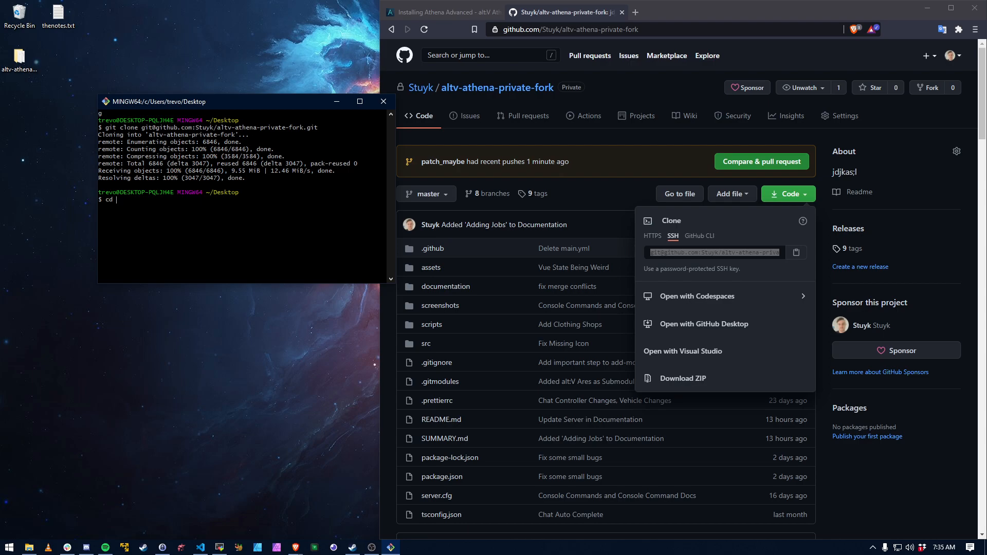
type("altv-athena0-")
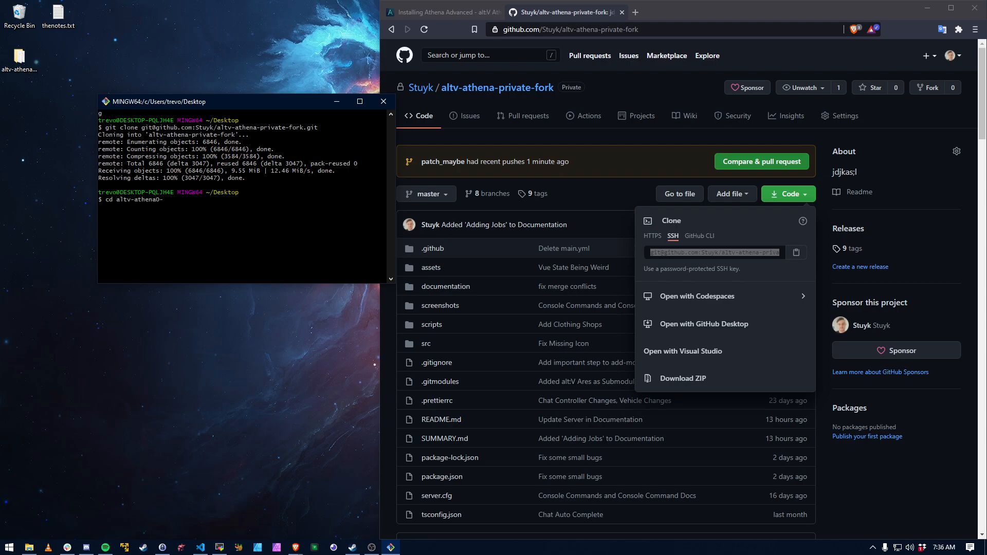
type("private-p")
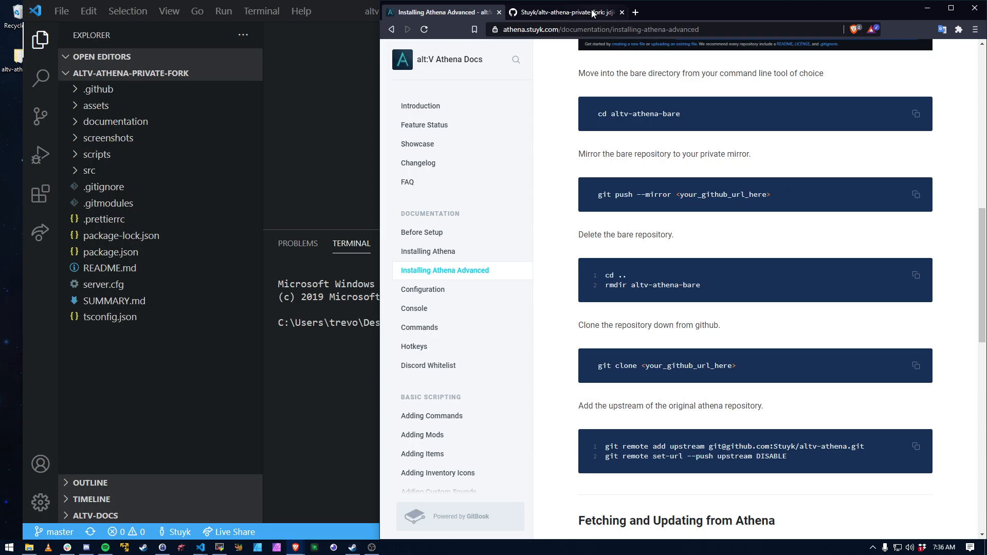
Step: Copy the guide's git remote add upstream command for the original Athena repository
scroll("down", 3)
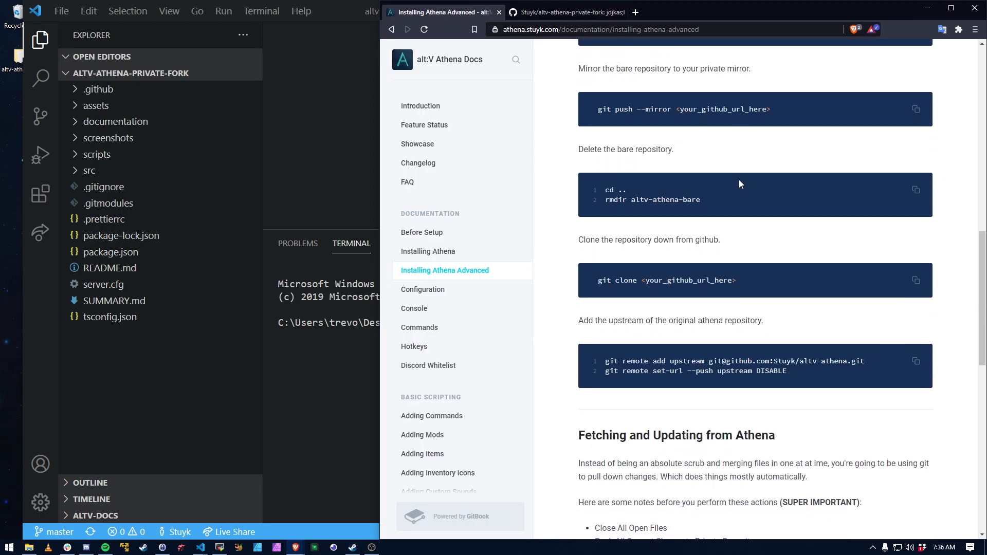
scroll("down", 3)
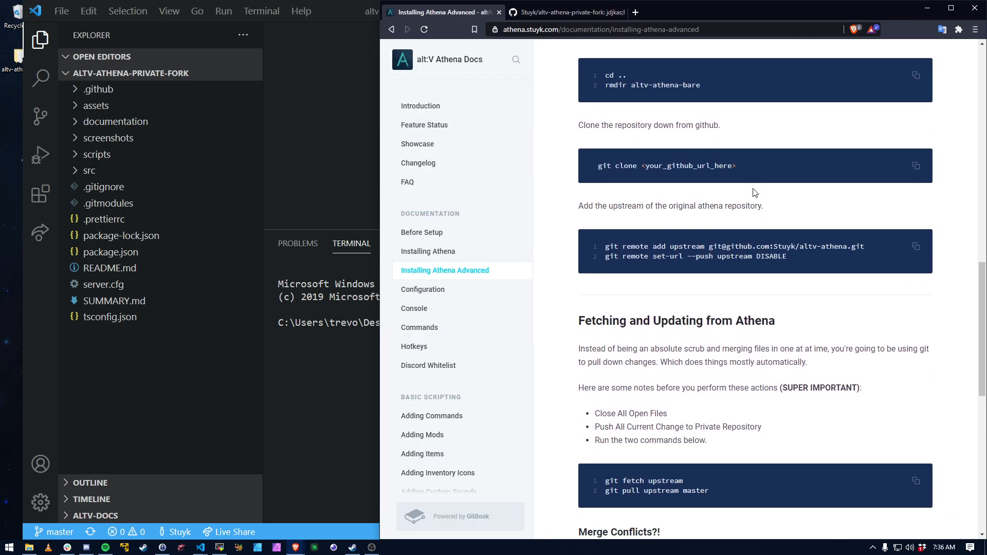
scroll("down", 3)
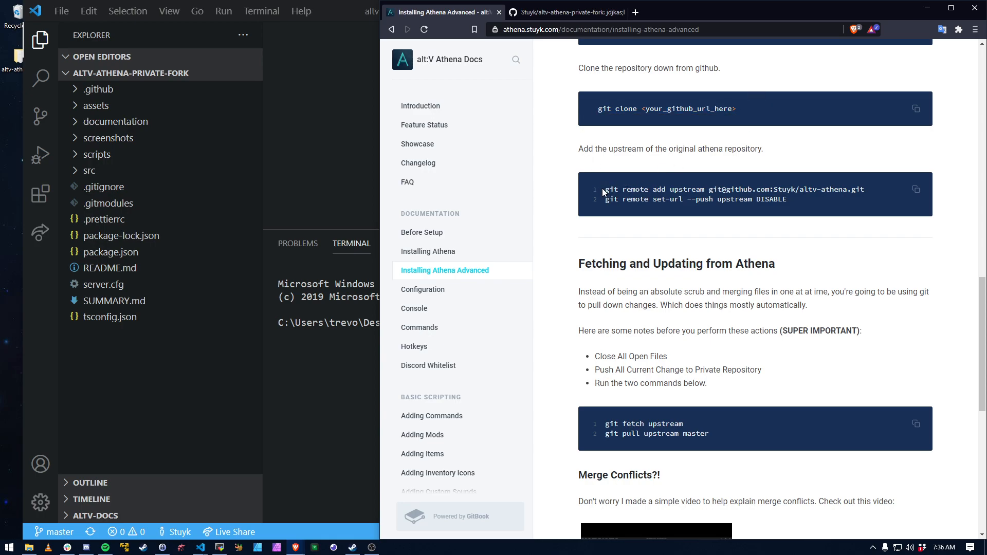
left_click_drag(606, 189, 865, 189)
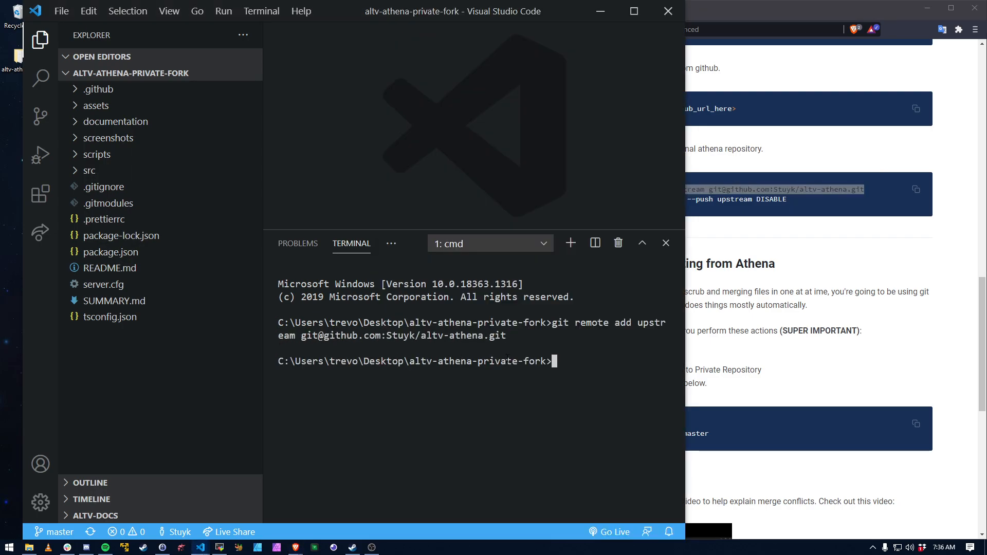
Step: Disable pushing to upstream with git remote set-url --push upstream DISABLE and clear the terminal
left_click(567, 12)
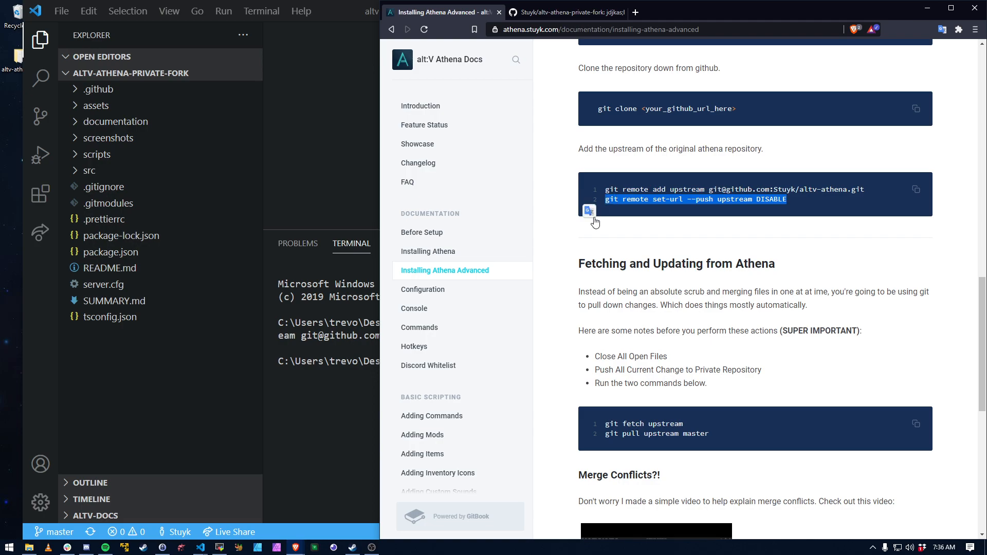
mouse_move(906, 236)
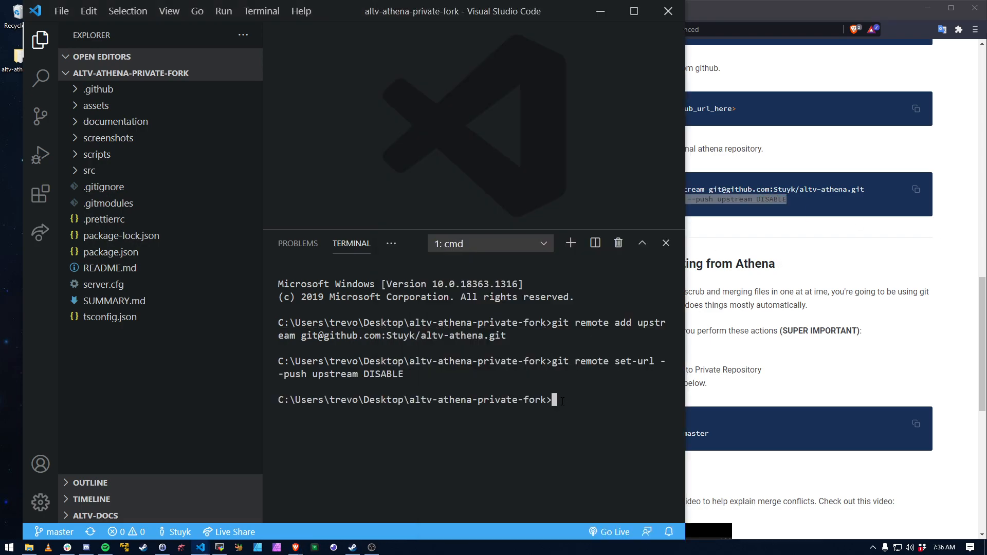
key("ctrl+l")
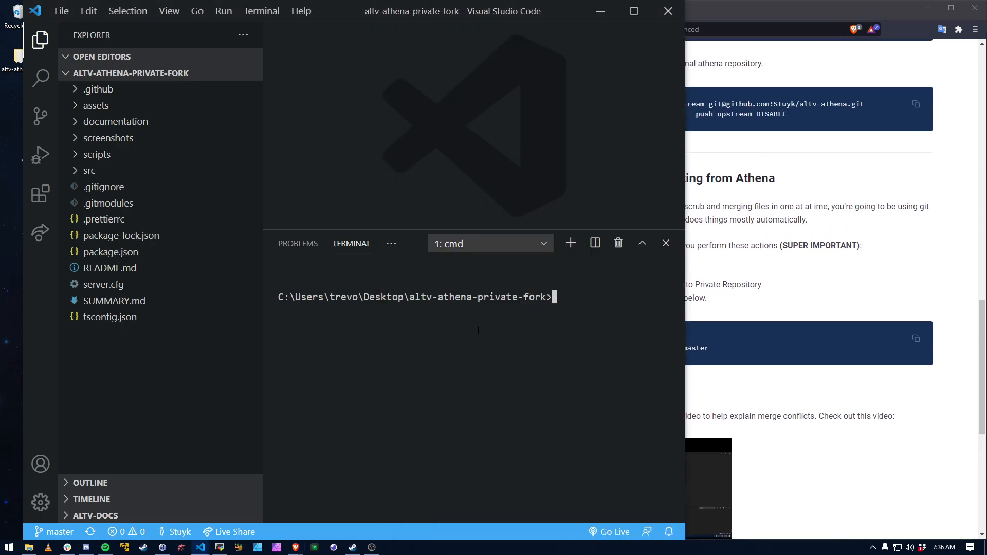
Step: Run git checkout 1.5.0 so the repo is on a local 1.5.0 branch tracking origin/1.5.0
type("git checkout")
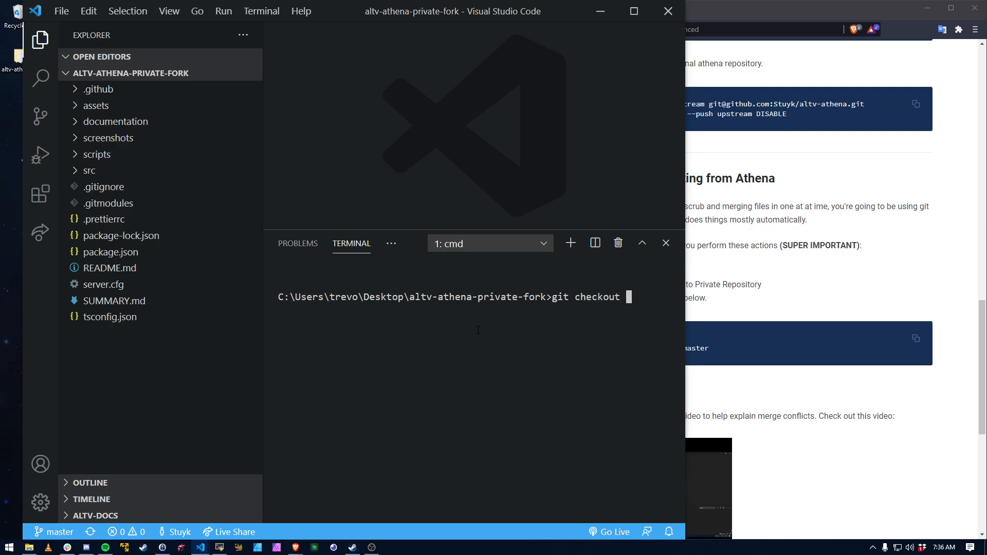
type("-b 1")
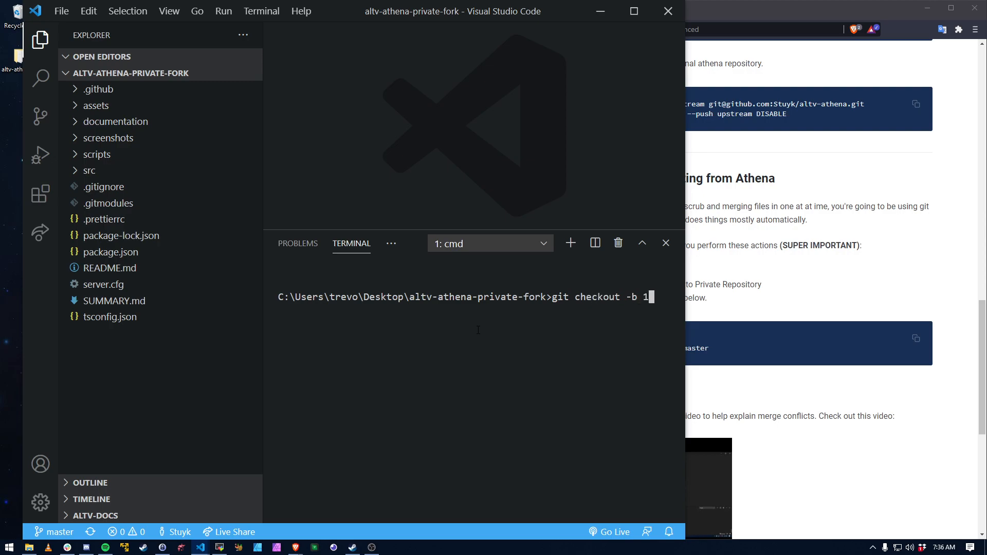
key("BackSpace")
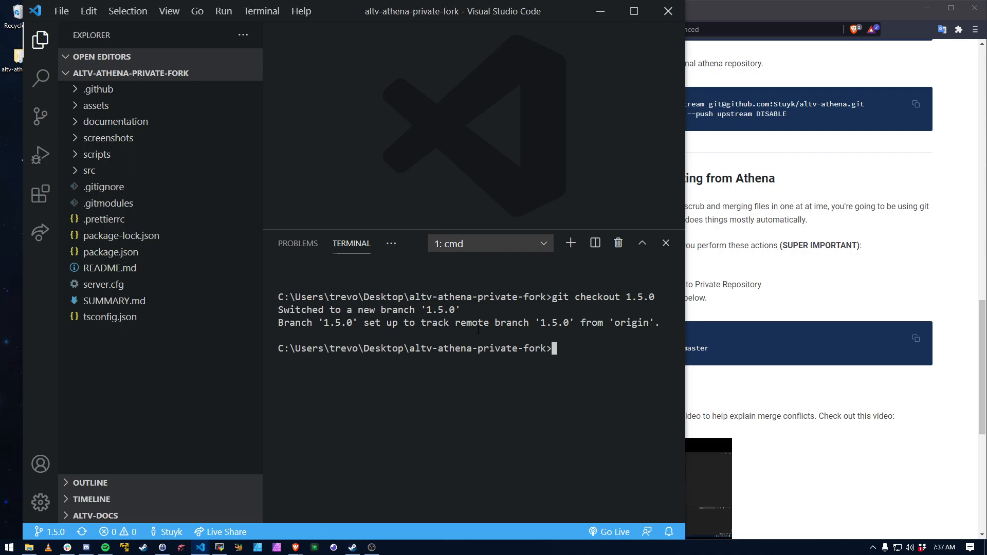
Step: In src/core/server/extensions/Player.ts, add a throwaway test edit 'fl;kje;wlka'
left_click(90, 169)
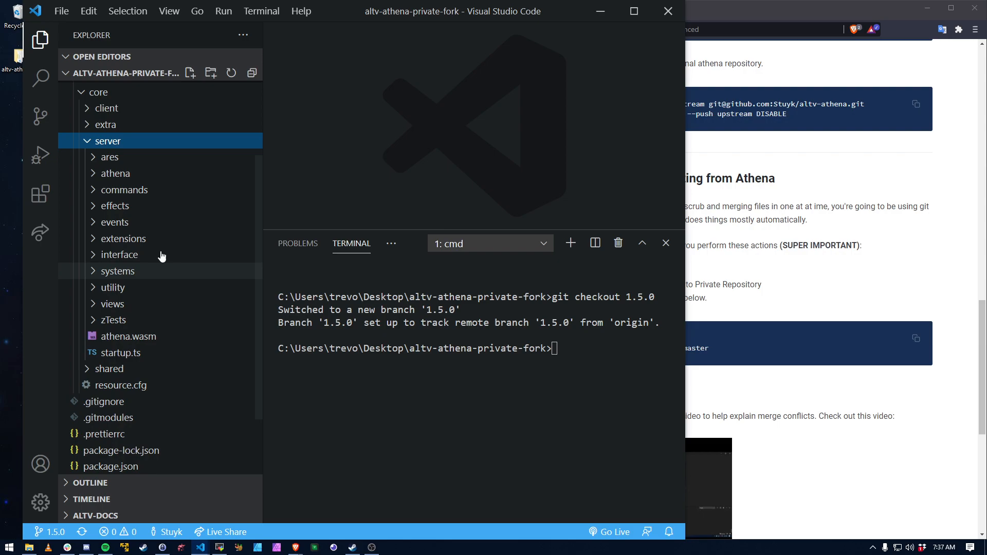
mouse_move(116, 222)
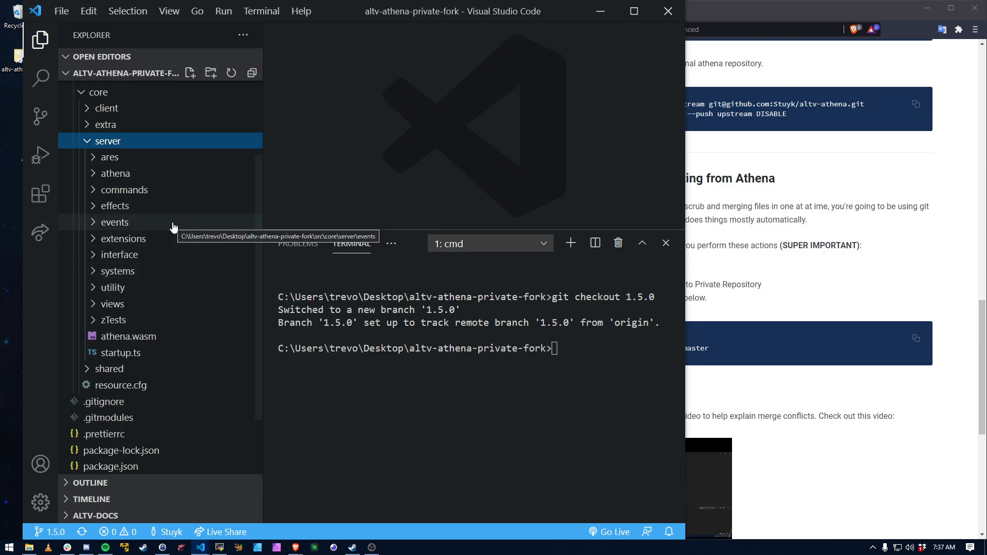
left_click(114, 222)
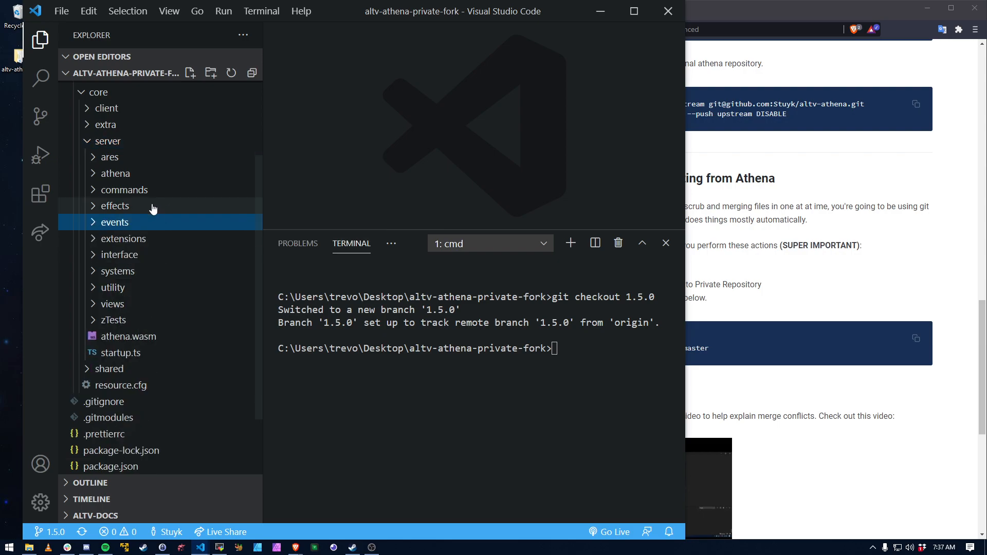
left_click(122, 238)
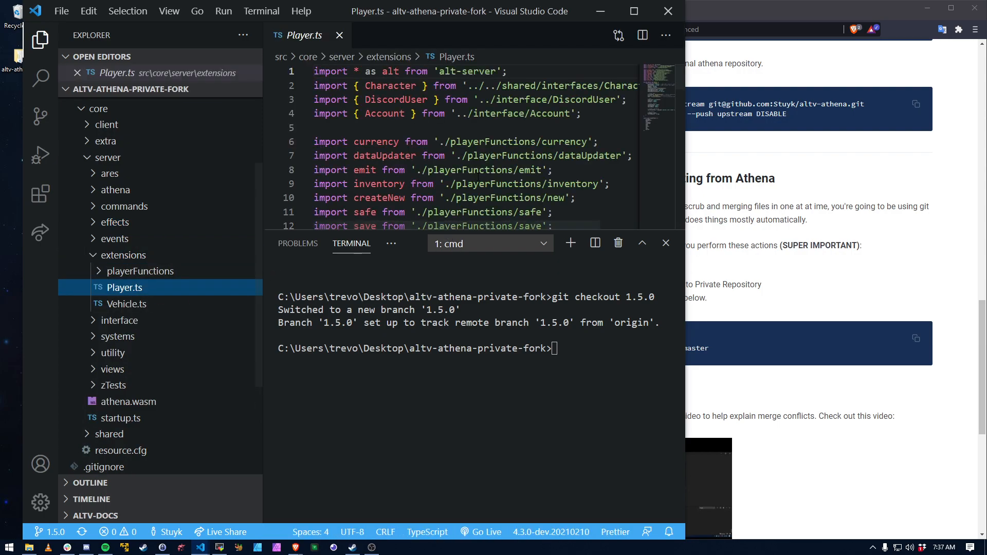
scroll("down", 3)
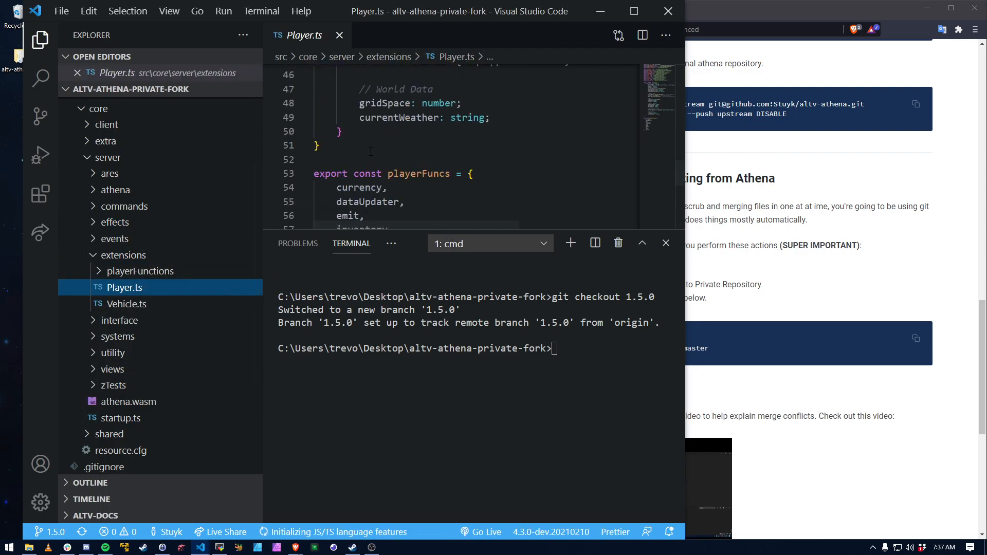
type("fl;kje;wlka")
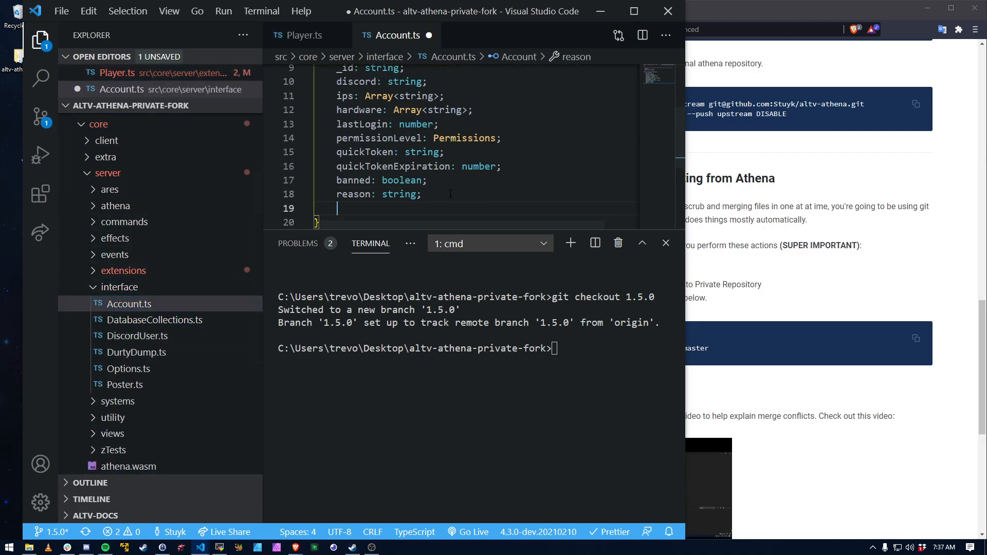
Step: Add 'whateveR: string;' and 'datajffewfew' fields to the Account interface and save
type("whateveR: string;")
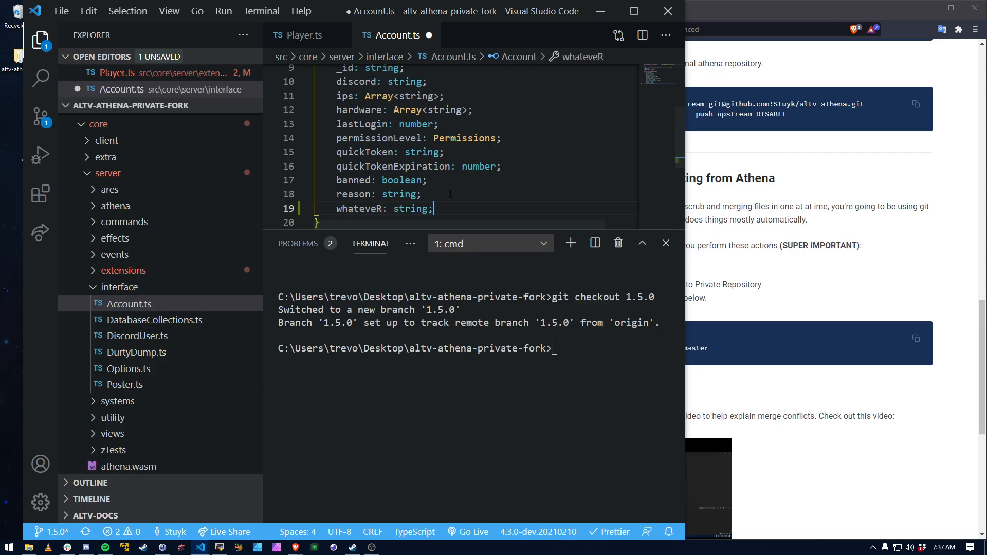
type("data")
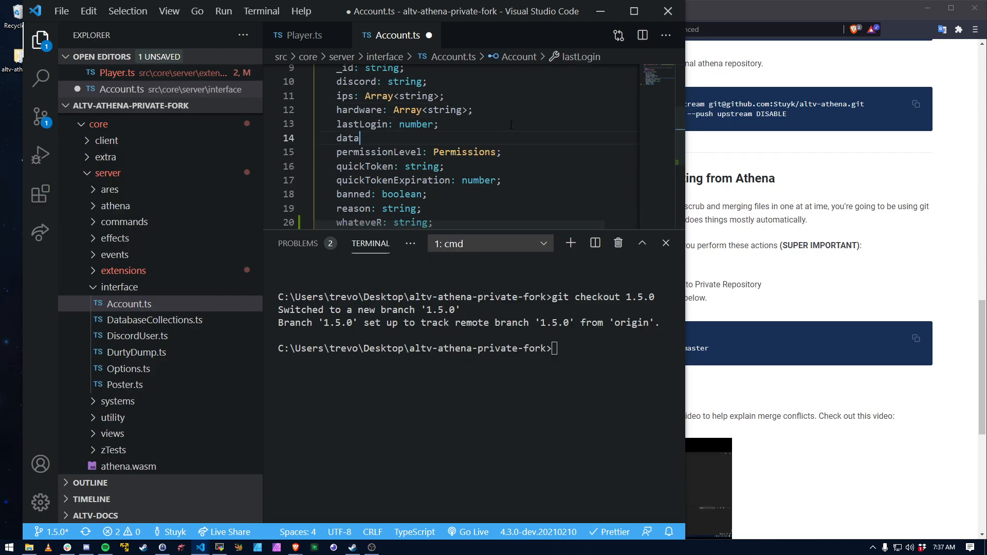
type("jffewfew: string;")
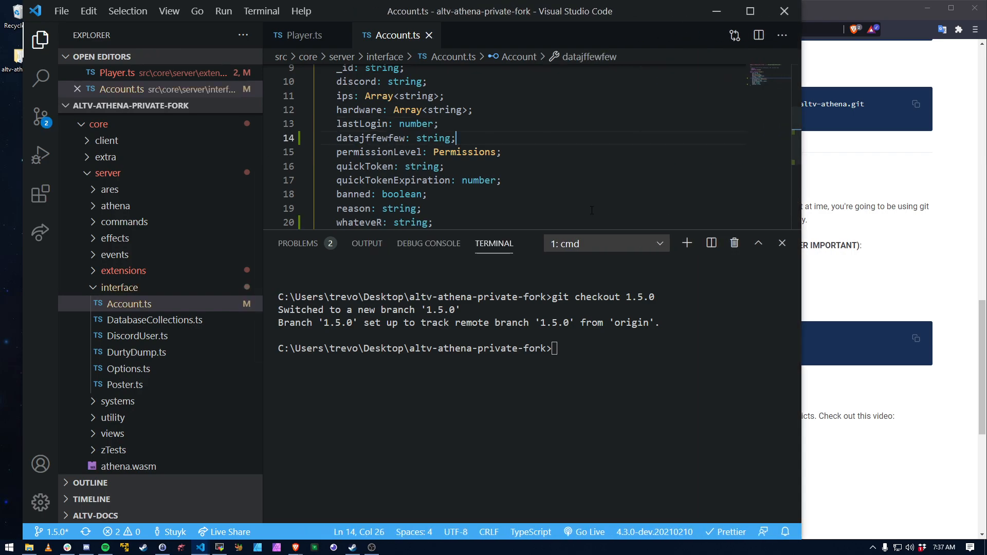
left_click(118, 287)
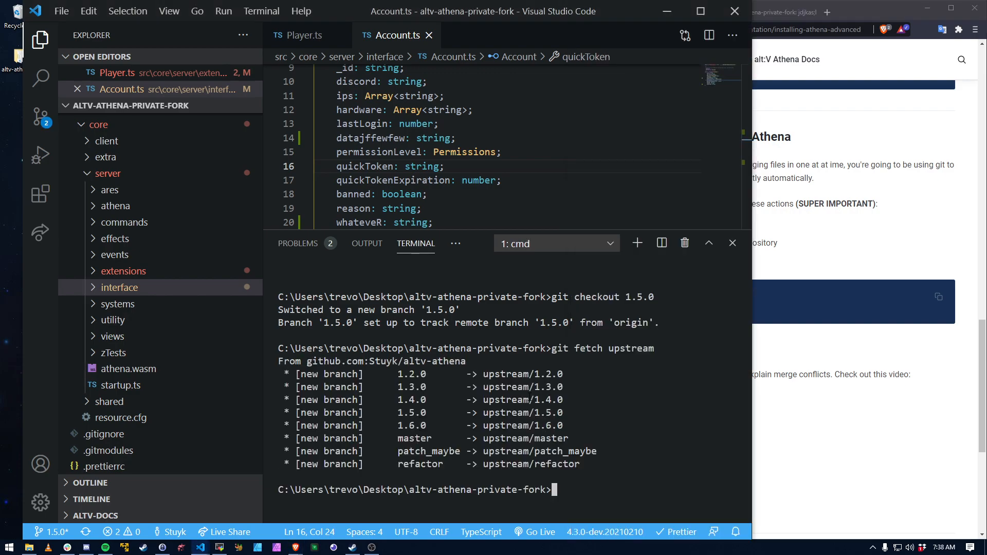
Step: After the upstream pull is refused, stage everything and commit as "my changes" on 1.5.0
left_click_drag(280, 375, 588, 465)
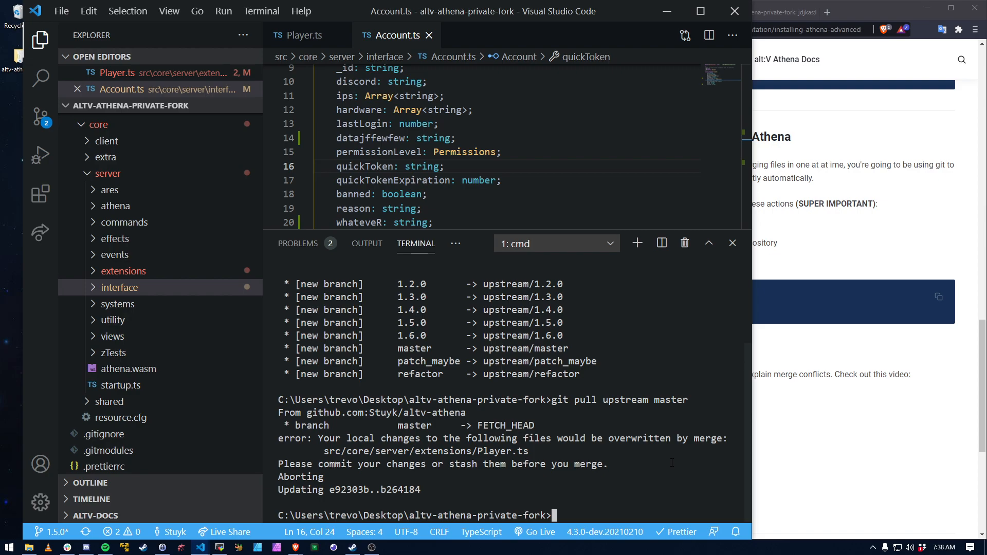
type("git add .")
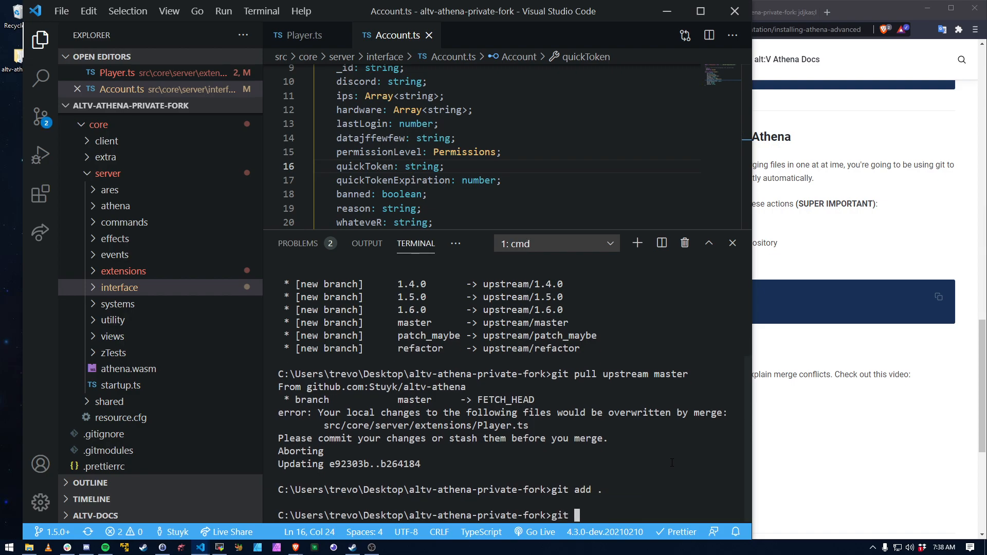
type("commit -m \"my")
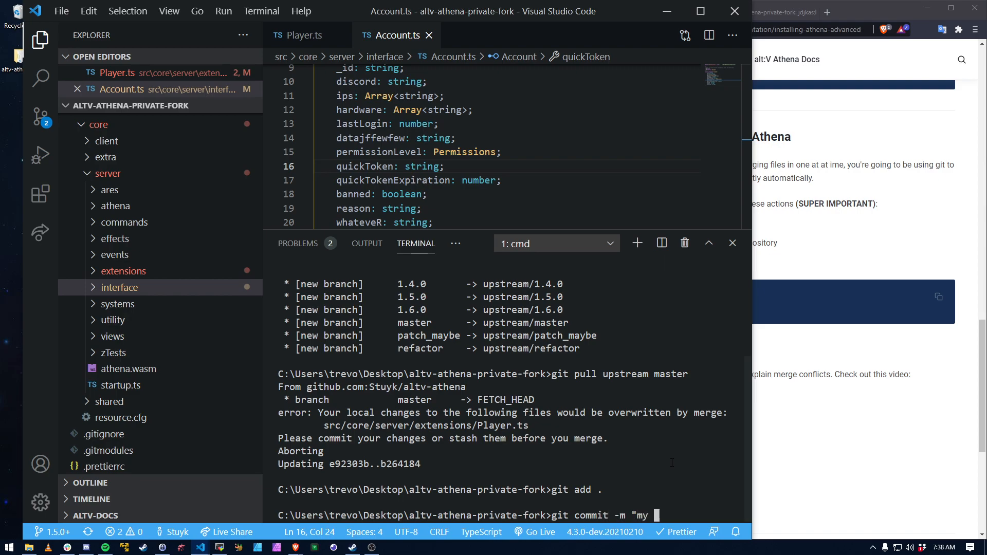
type("changes\"")
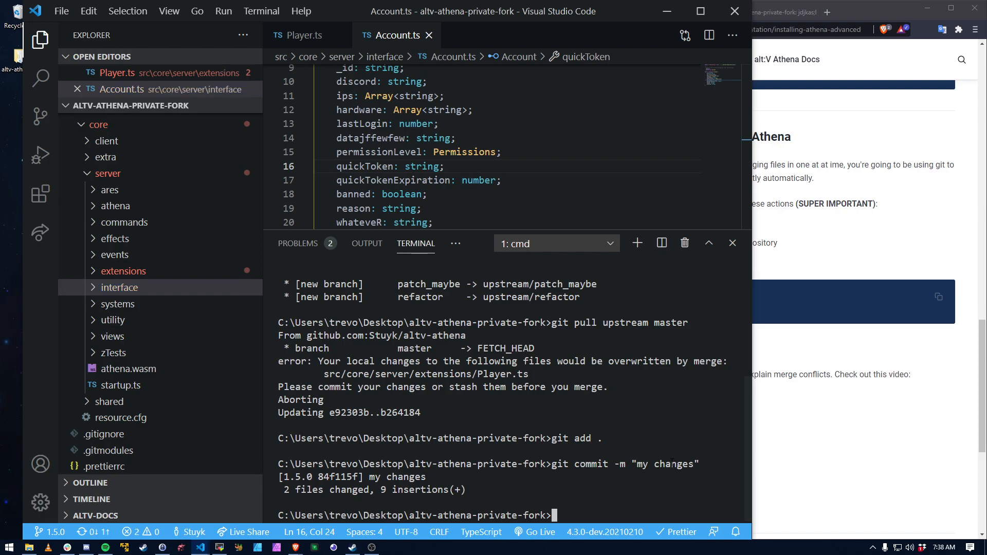
left_click(122, 270)
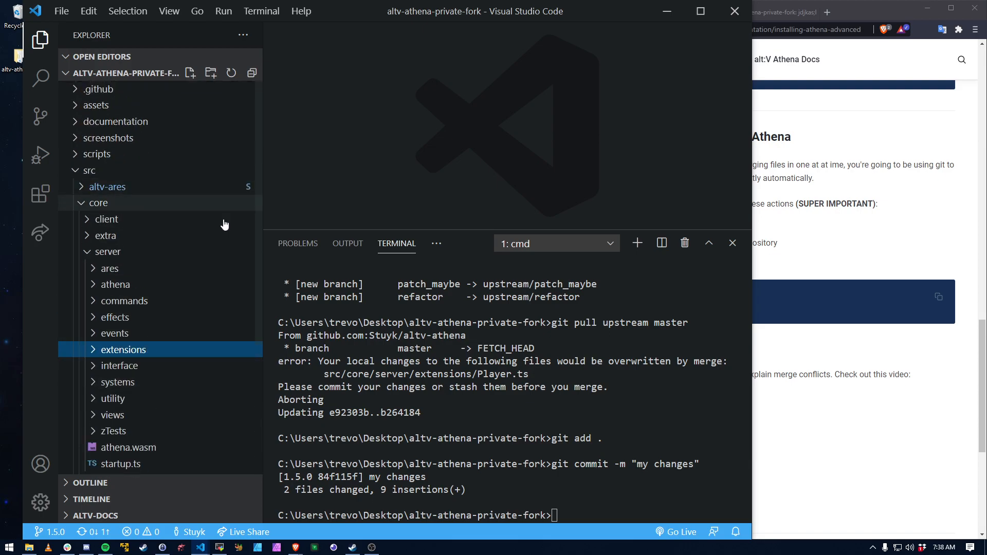
Step: Run git add . and git pull upstream master, producing merge conflicts in Player.ts
type("git add .")
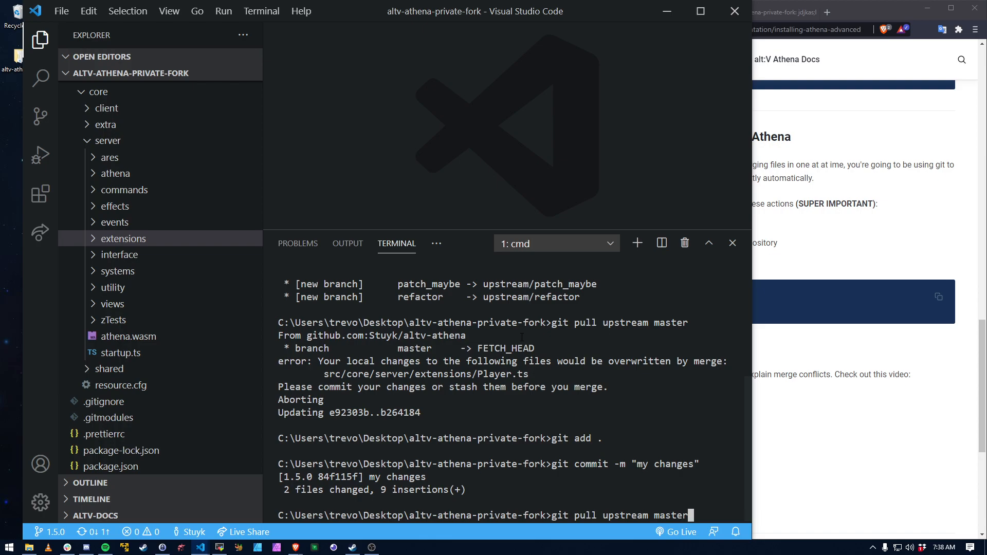
double_click(570, 439)
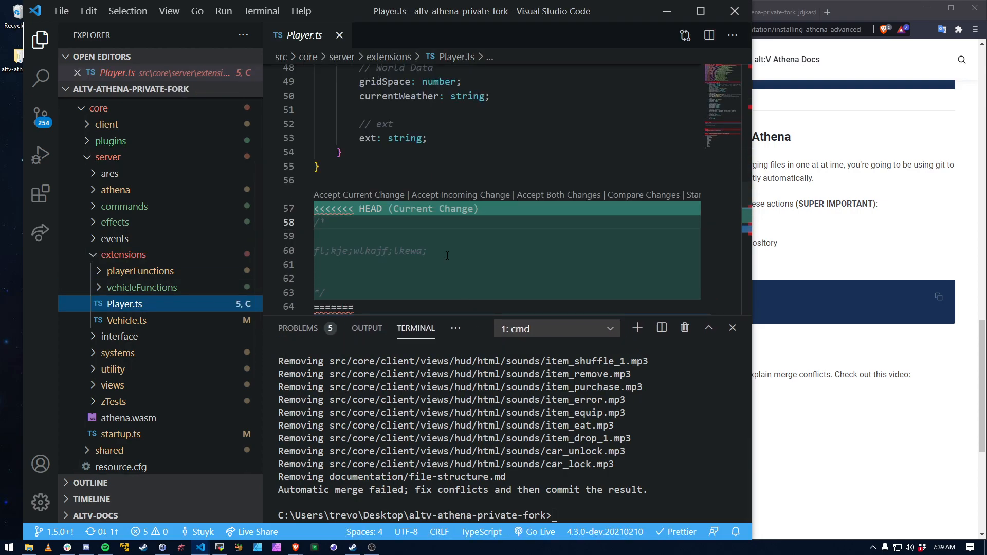
Step: Accept Both Changes on the Player.ts conflict, keeping the comment and onLoad, then git add
scroll("down", 3)
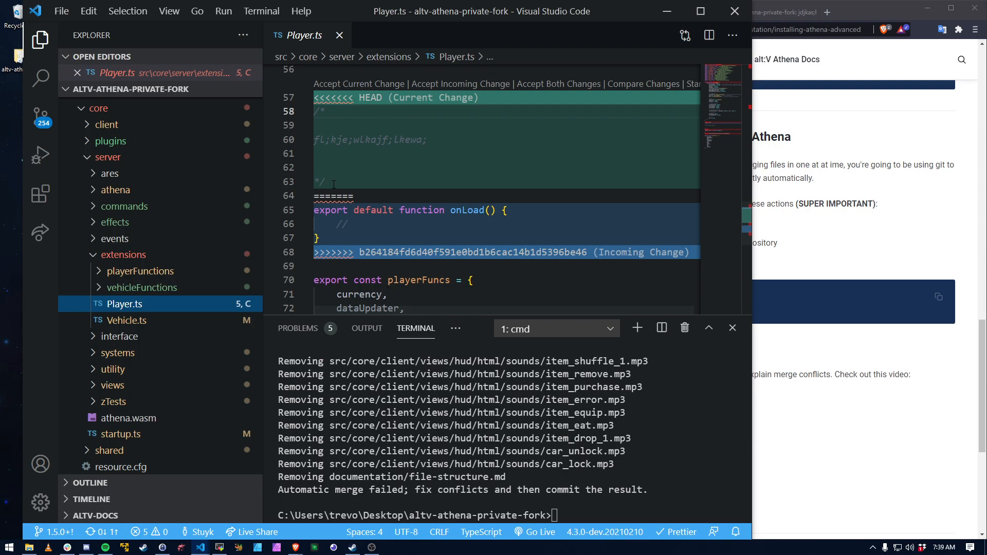
mouse_move(324, 131)
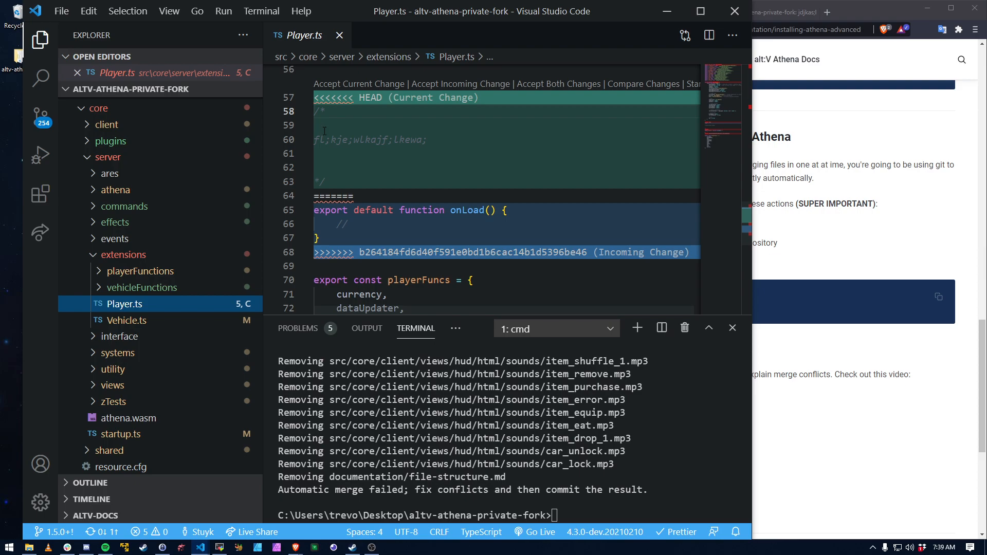
mouse_move(557, 83)
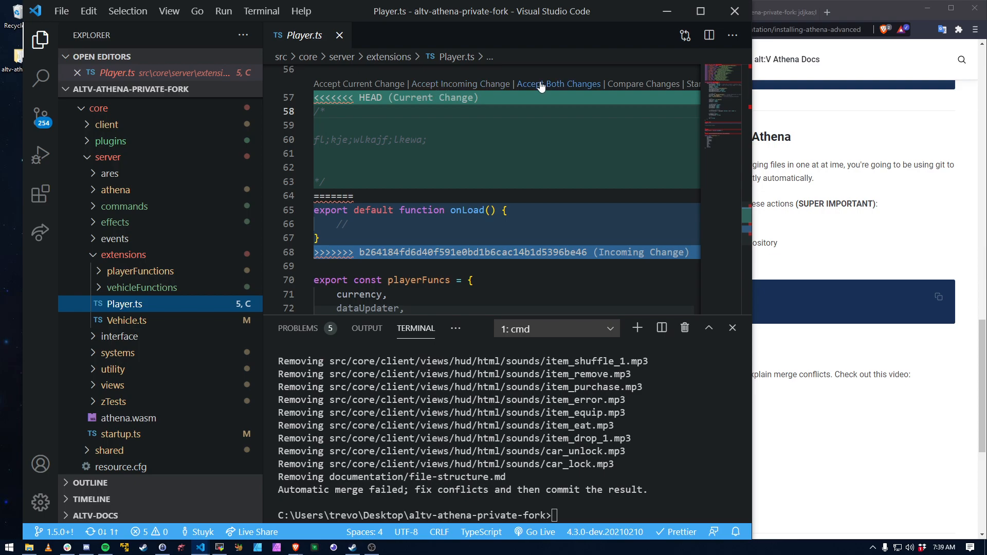
left_click(558, 83)
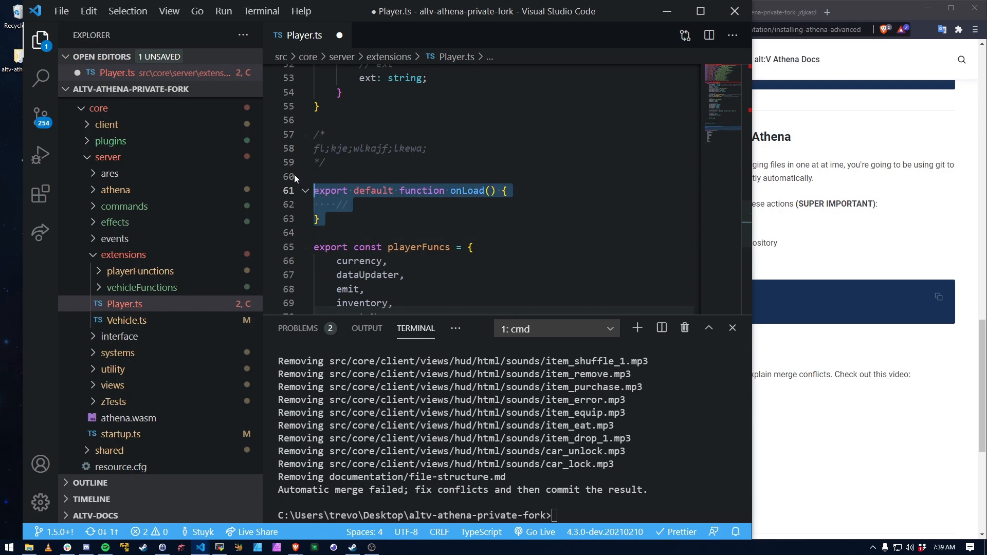
left_click(317, 218)
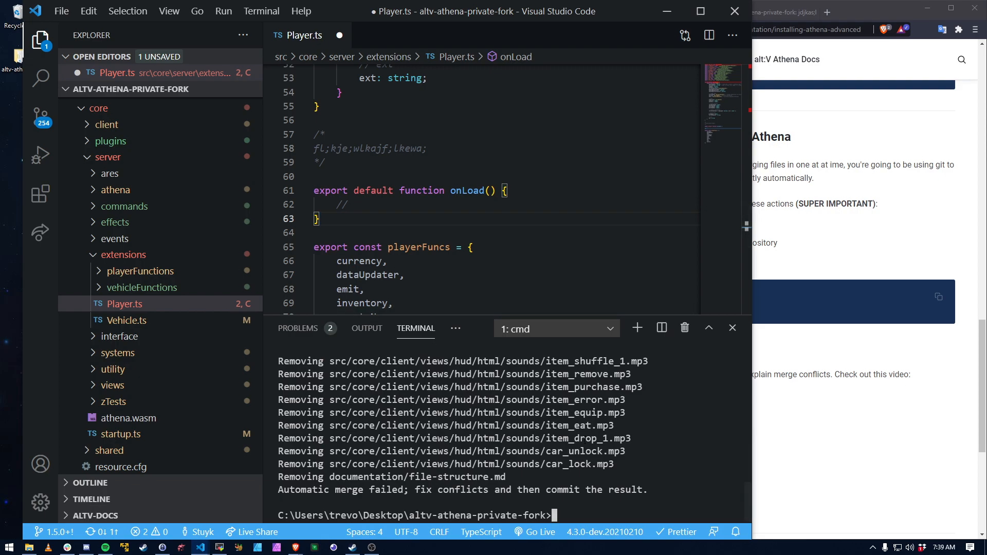
type("git add .")
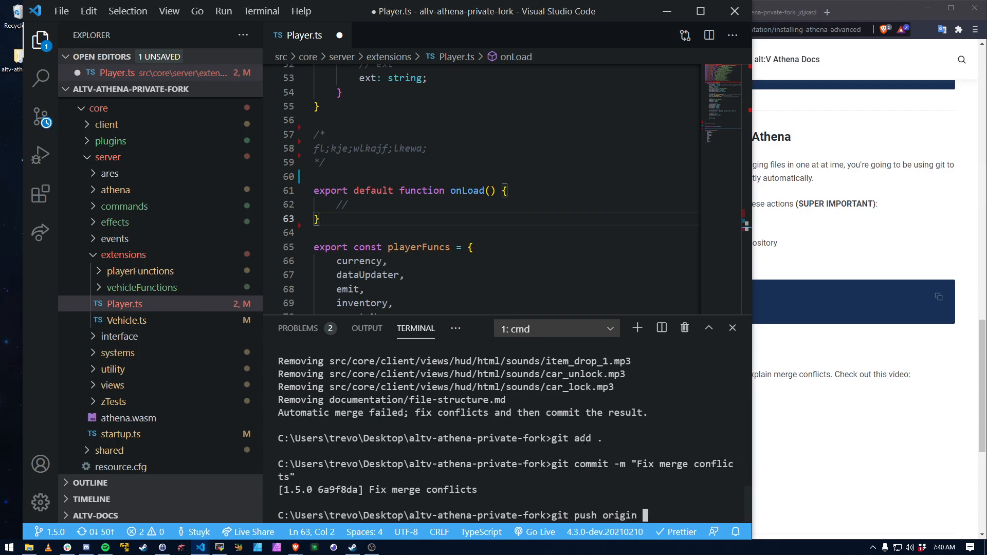
Step: Commit "Fix merge conflicts" and push branch 1.5.0 to origin
type("1.5.0")
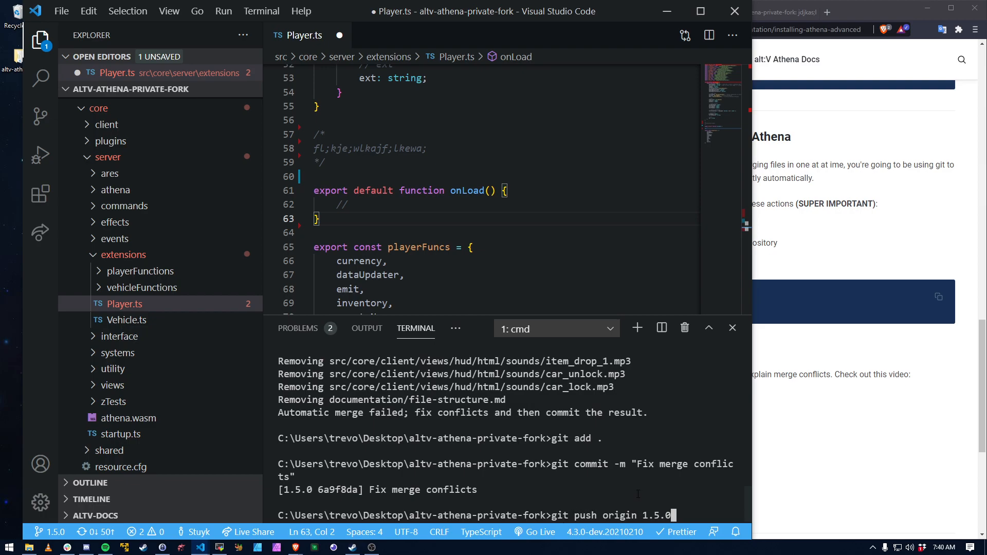
key("enter")
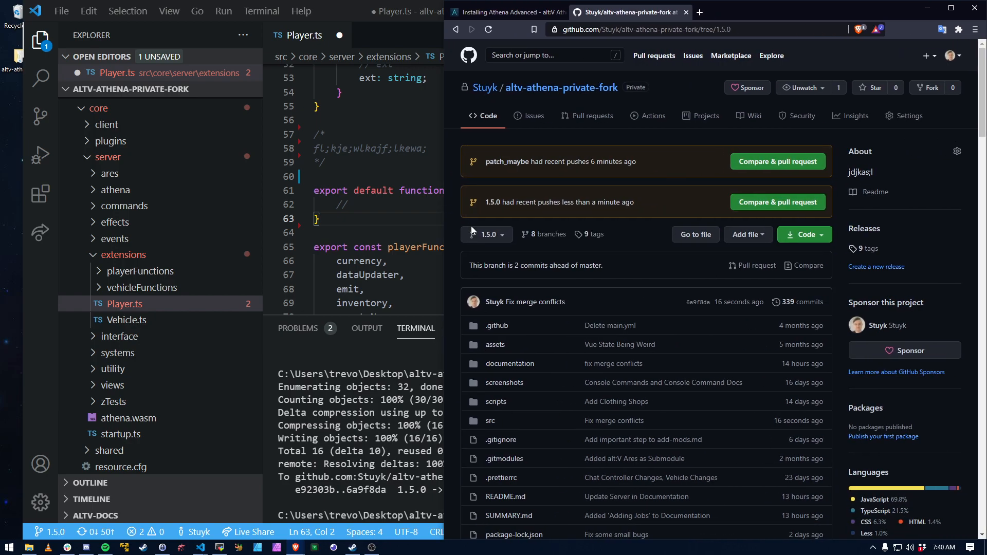
Step: Scroll the fork's 1.5.0 branch file list showing src changed by "Fix merge conflicts"
scroll("down", 3)
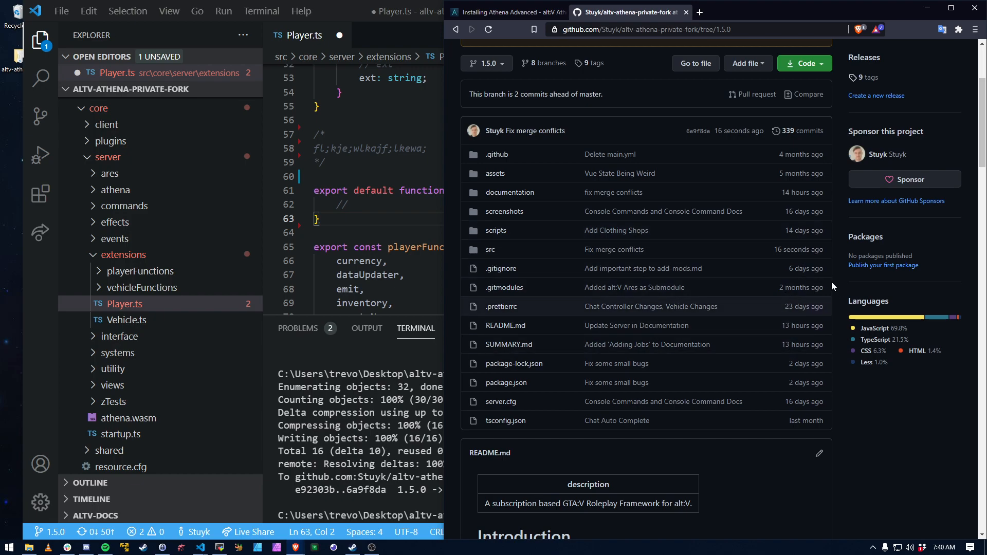
mouse_move(793, 431)
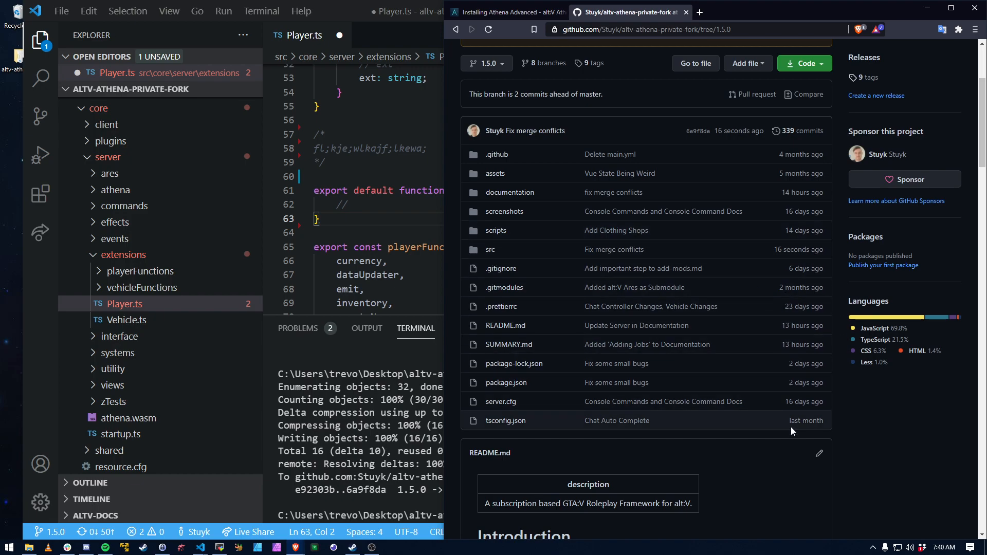